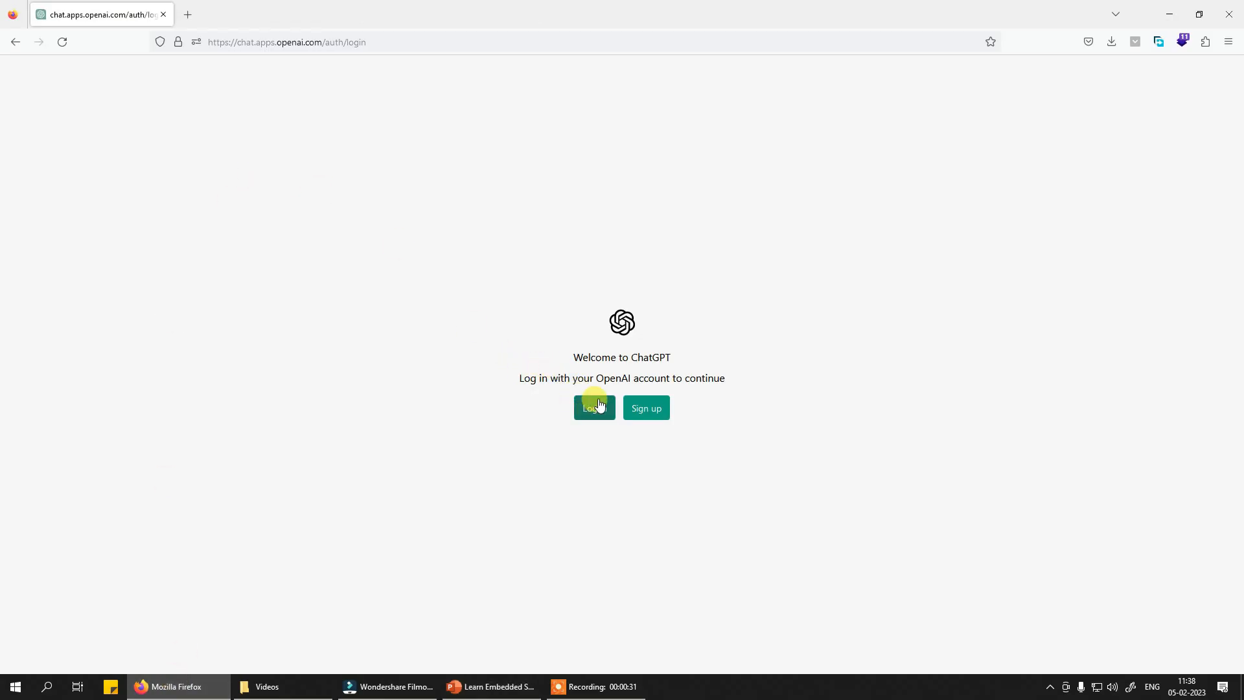
Step: Attempt signing in to ChatGPT via Continue with Google using the listed account
{"action": "left_click", "coordinate": [594, 408]}
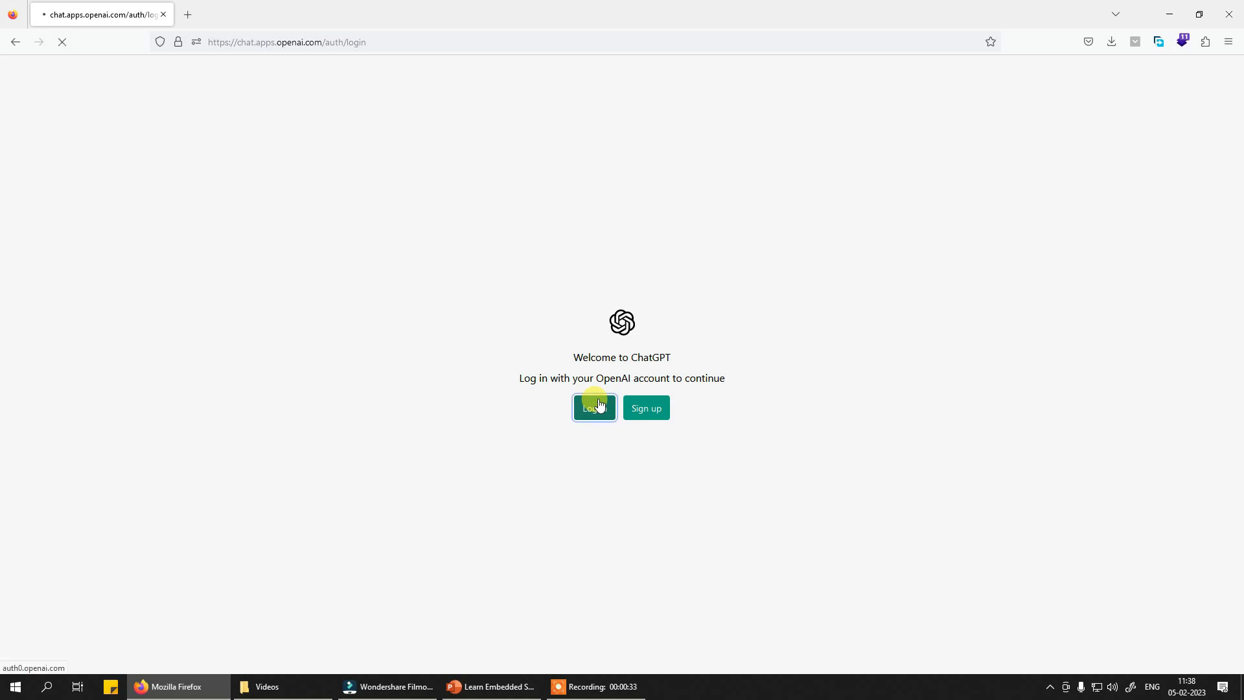
{"action": "left_click", "coordinate": [594, 407]}
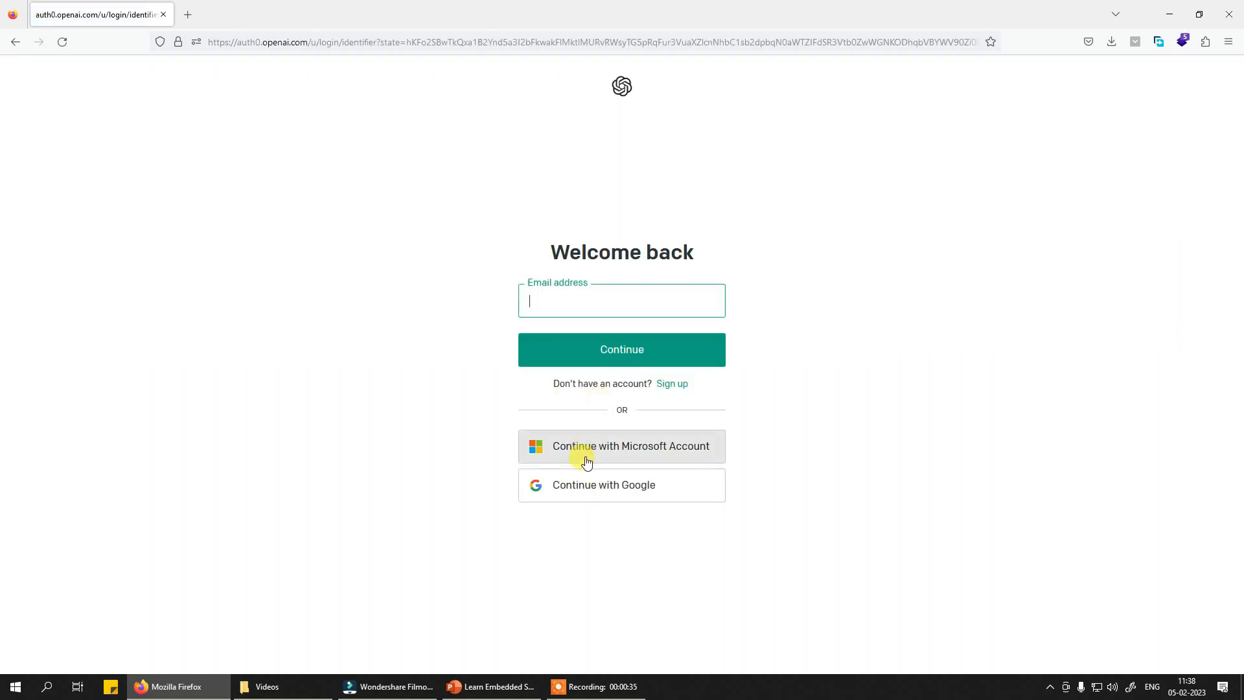
{"action": "mouse_move", "coordinate": [614, 496]}
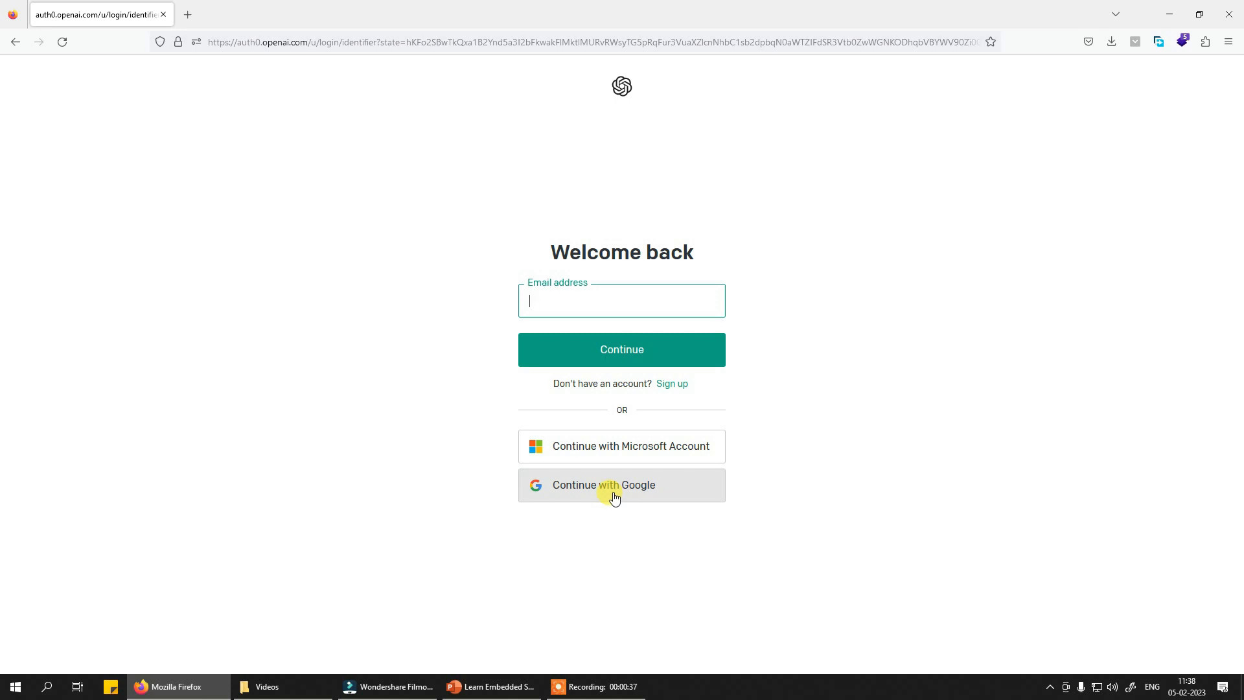
{"action": "left_click", "coordinate": [621, 484]}
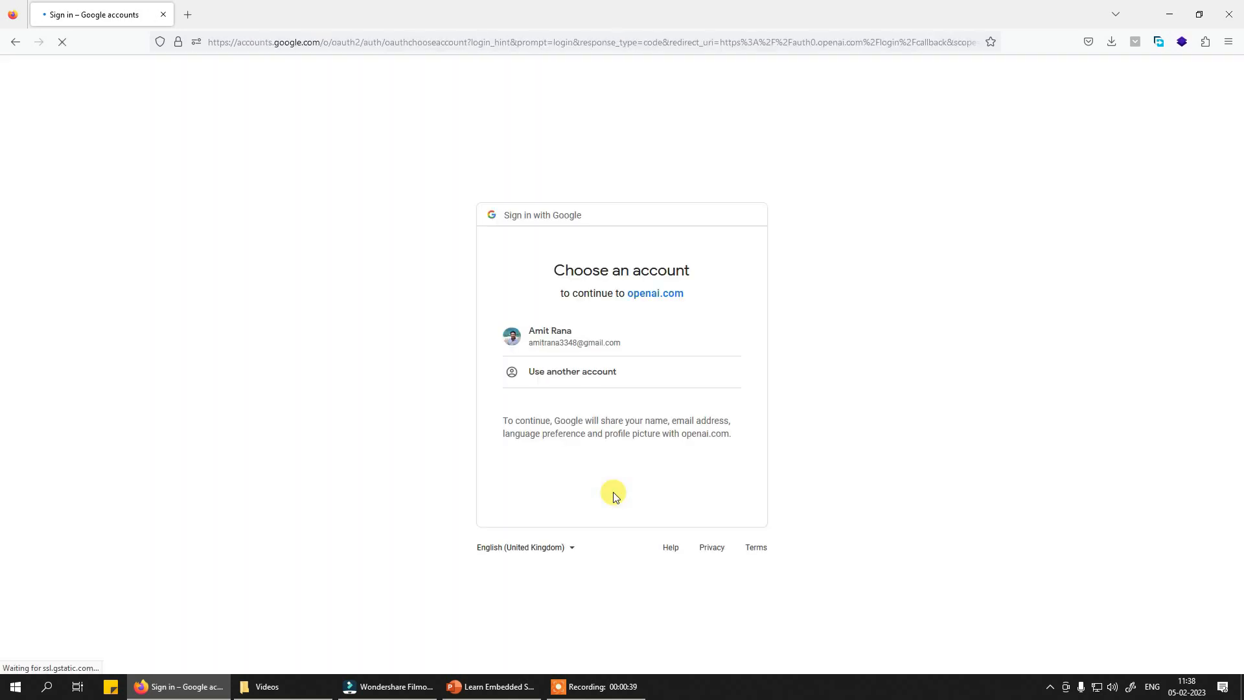
{"action": "left_click", "coordinate": [574, 336]}
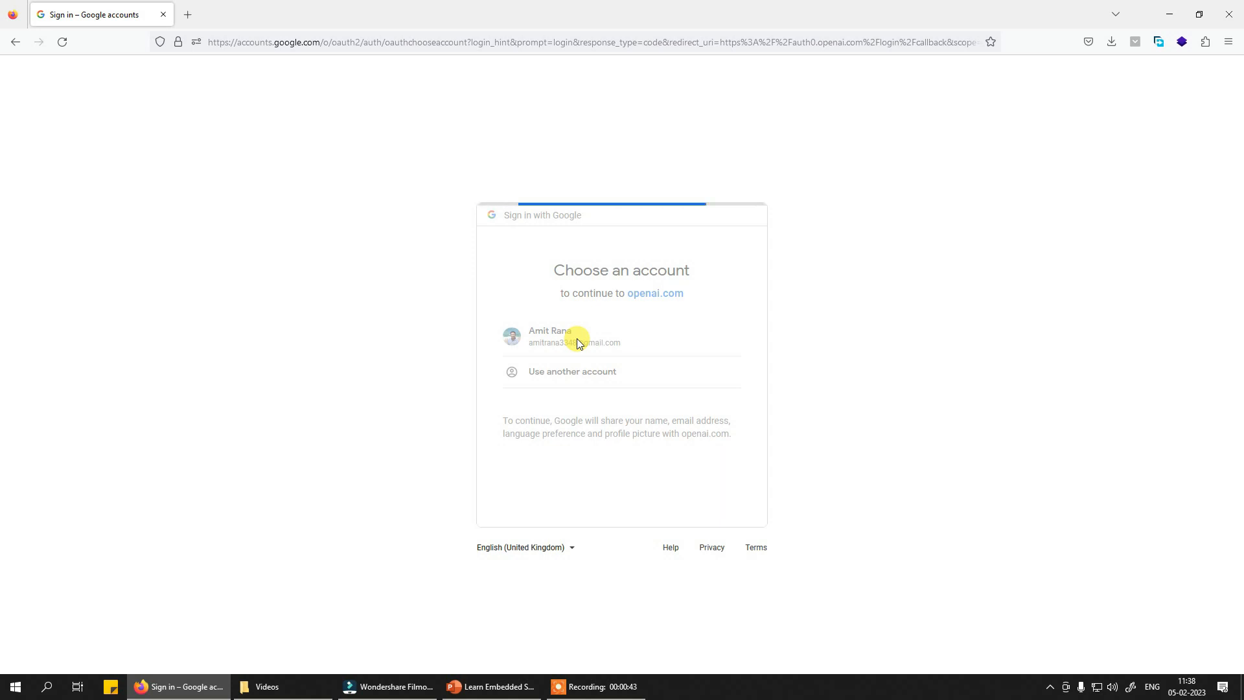
{"action": "left_click", "coordinate": [575, 337]}
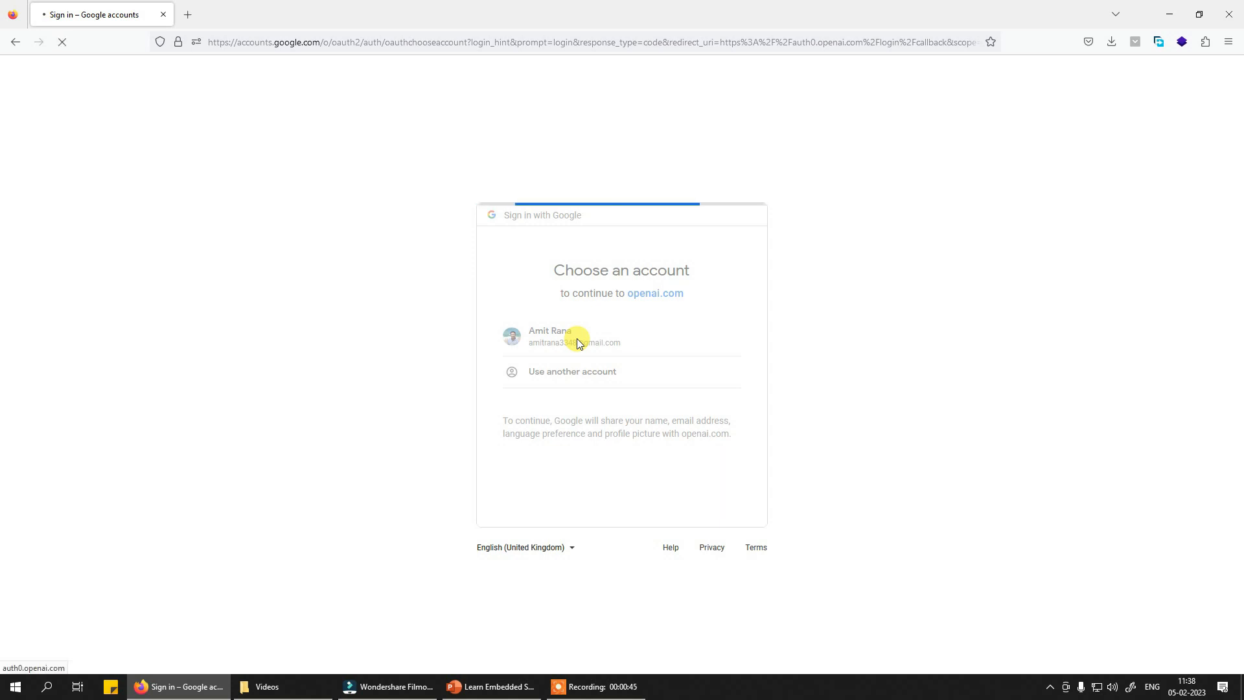
{"action": "left_click", "coordinate": [572, 337]}
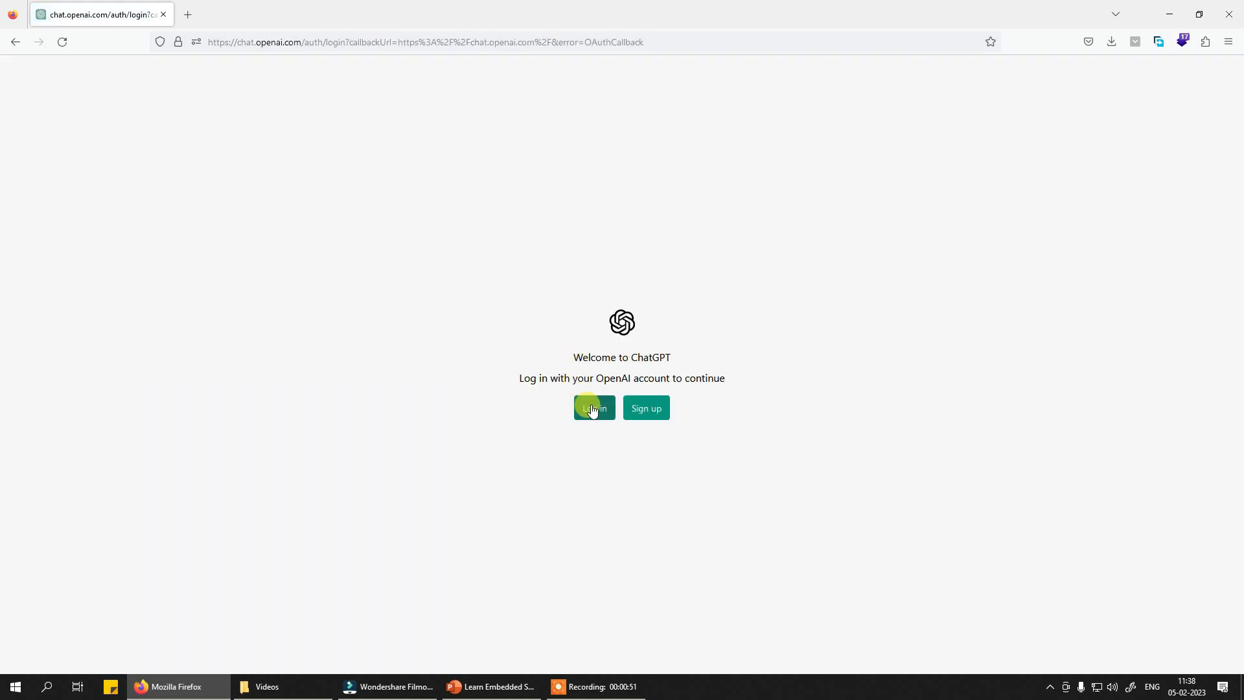
Step: Retry the Google sign-in and reach the logged-in ChatGPT home page
{"action": "left_click", "coordinate": [593, 408]}
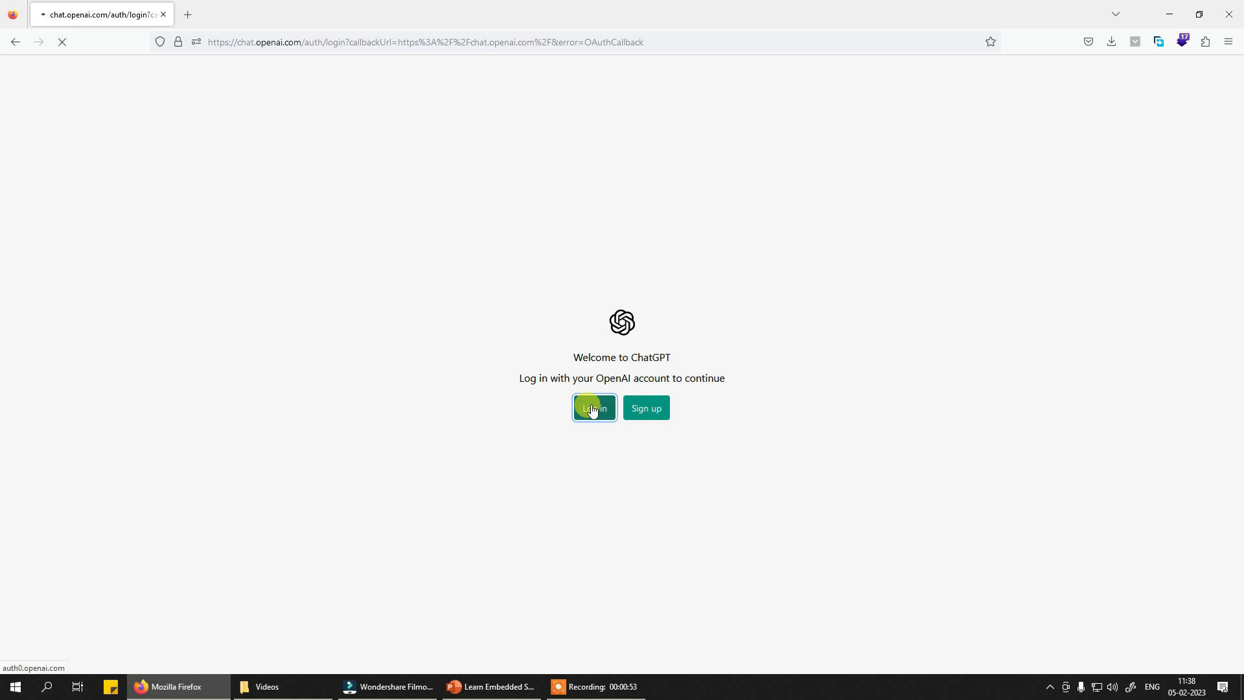
{"action": "left_click", "coordinate": [594, 407]}
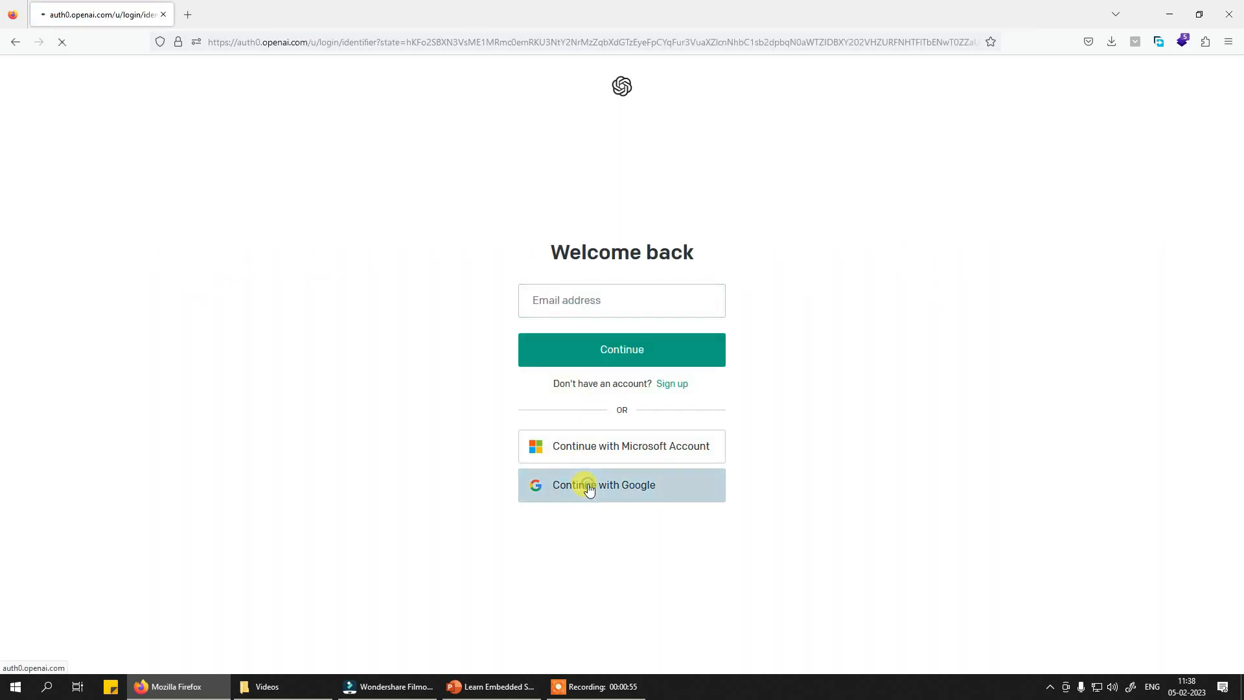
{"action": "left_click", "coordinate": [621, 485]}
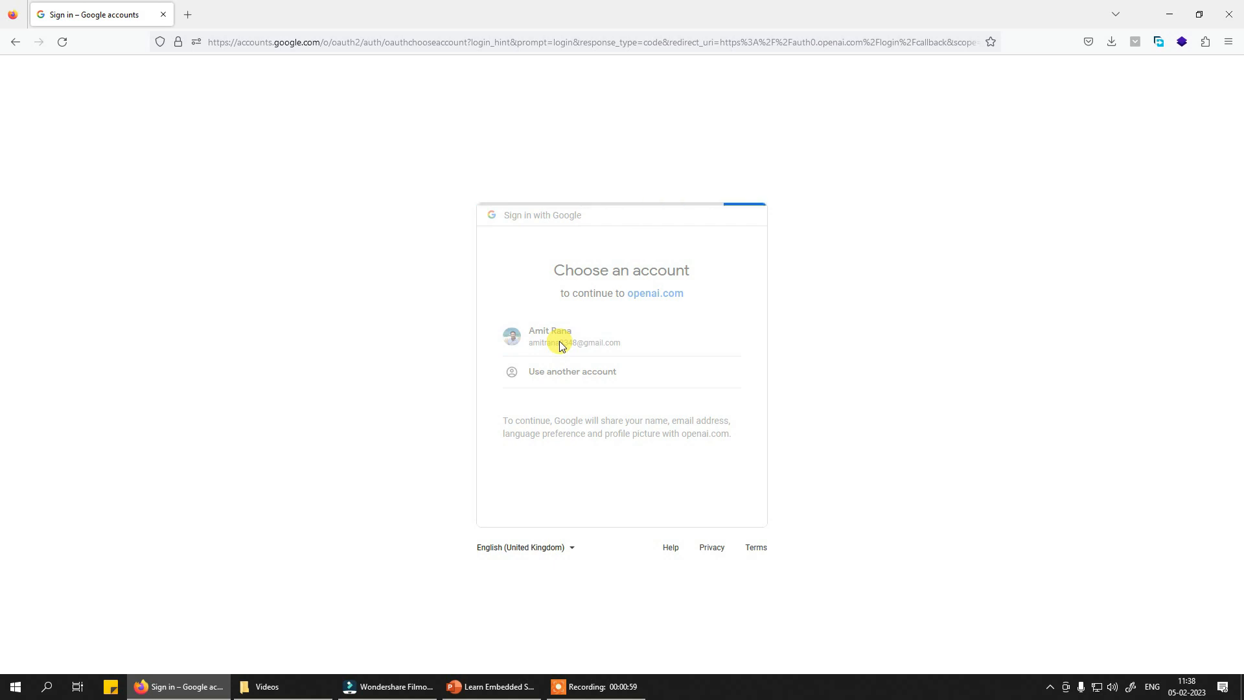
{"action": "left_click", "coordinate": [574, 337]}
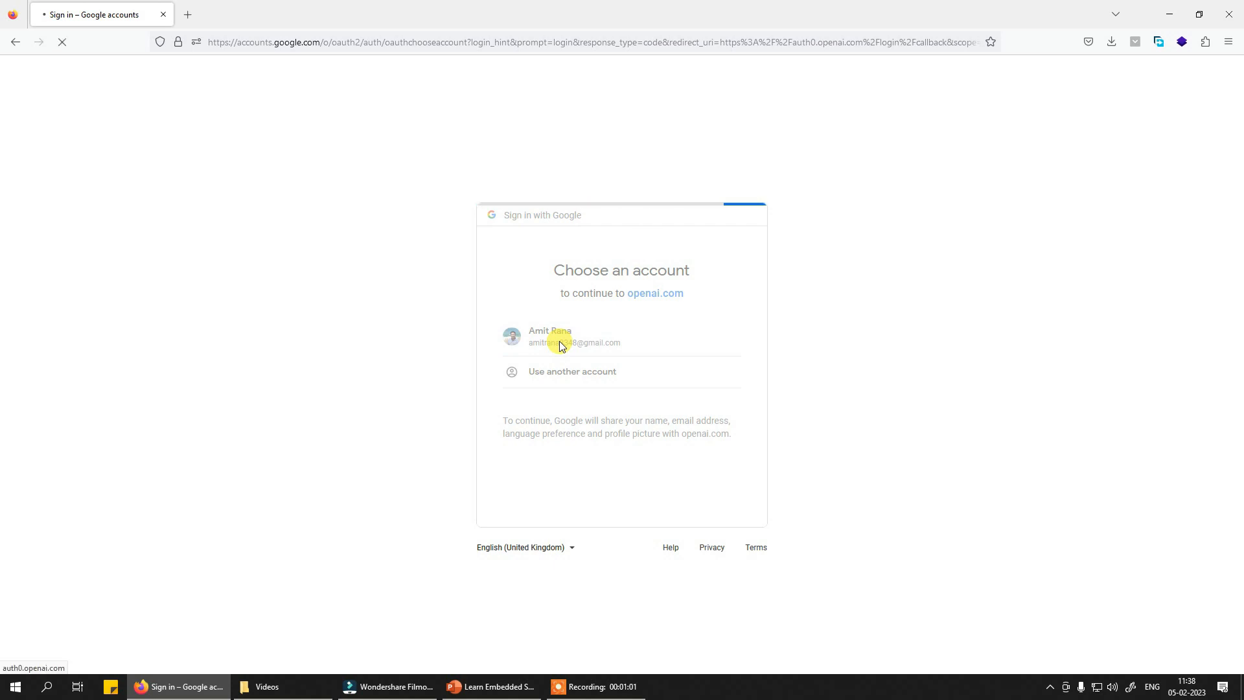
{"action": "left_click", "coordinate": [573, 337]}
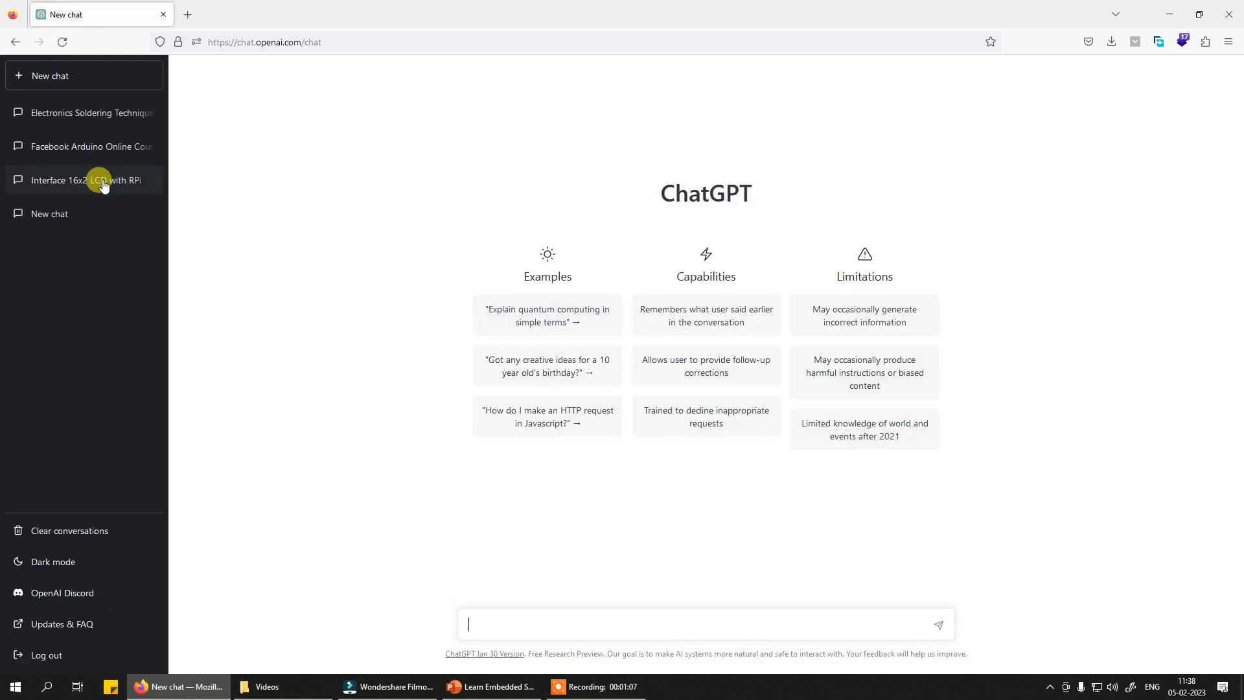
Step: Review the 'Interface 16x2 LCD with RPi' conversation
{"action": "left_click", "coordinate": [85, 180]}
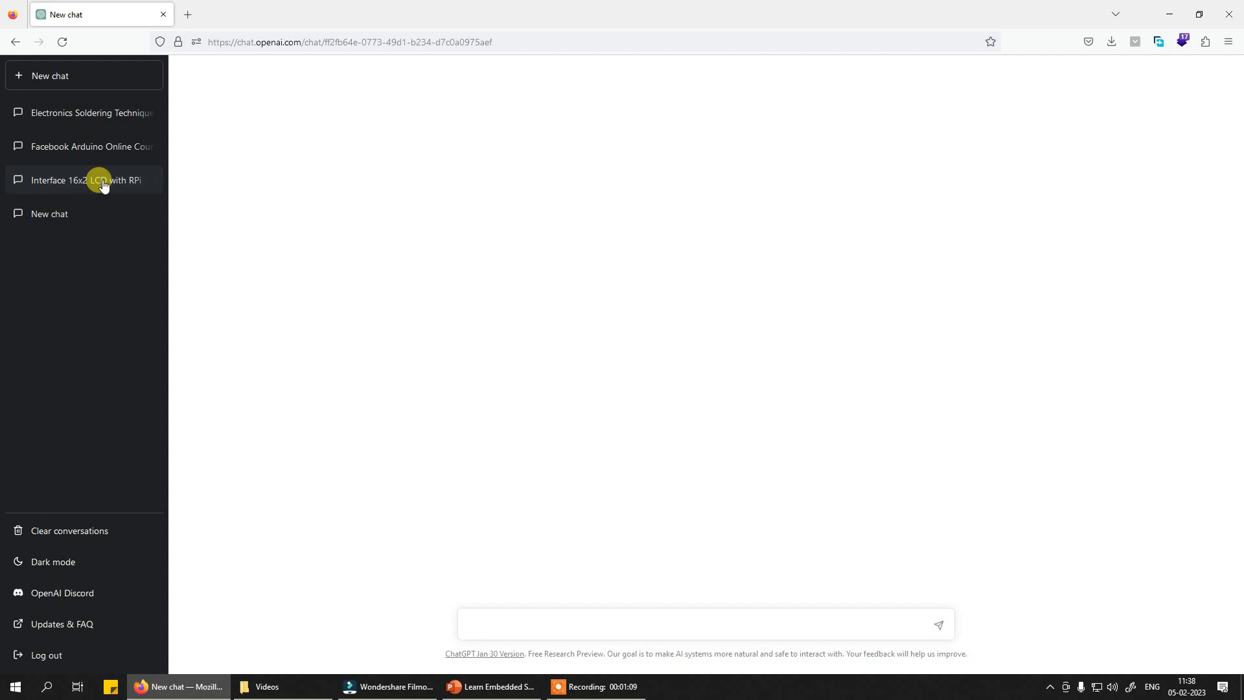
{"action": "left_click", "coordinate": [79, 179]}
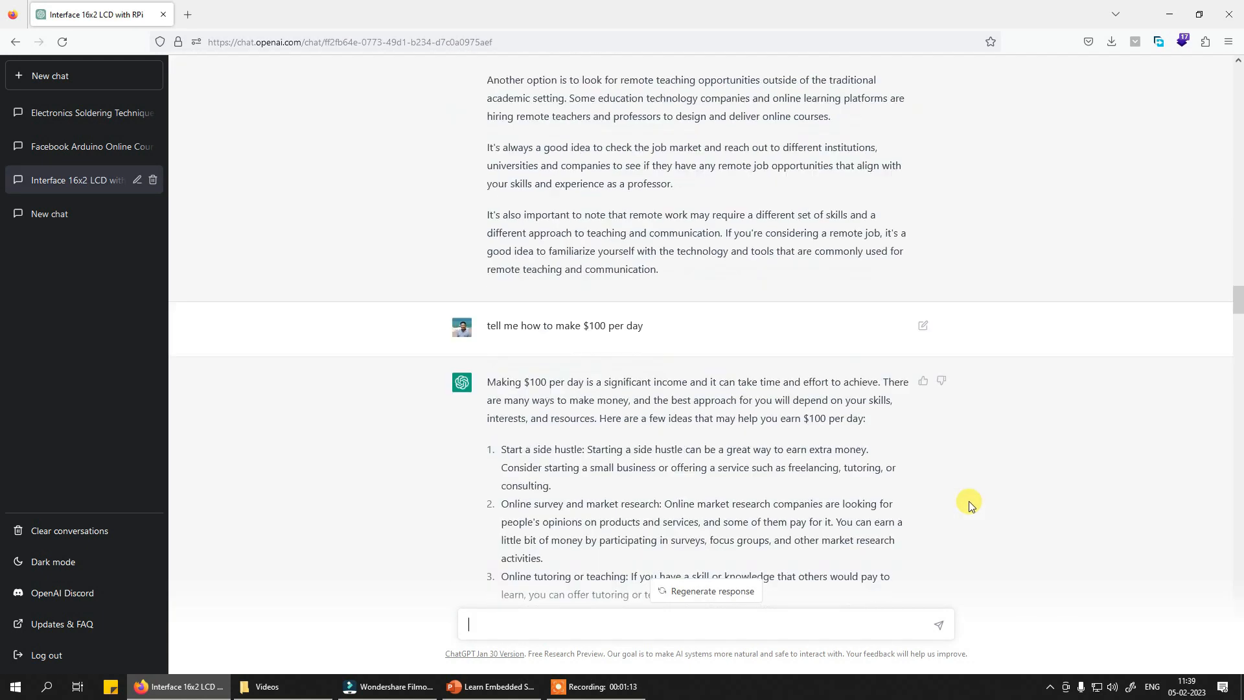
{"action": "scroll", "scroll_direction": "down", "scroll_amount": 3}
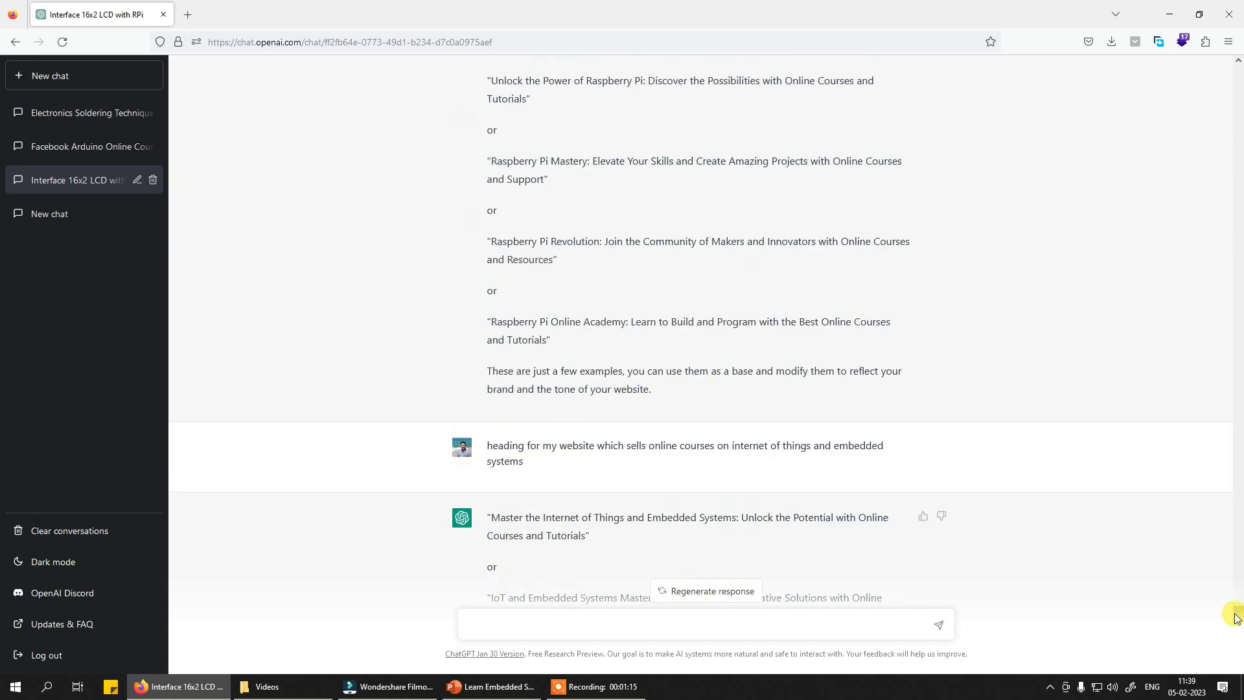
{"action": "right_click", "coordinate": [1091, 457]}
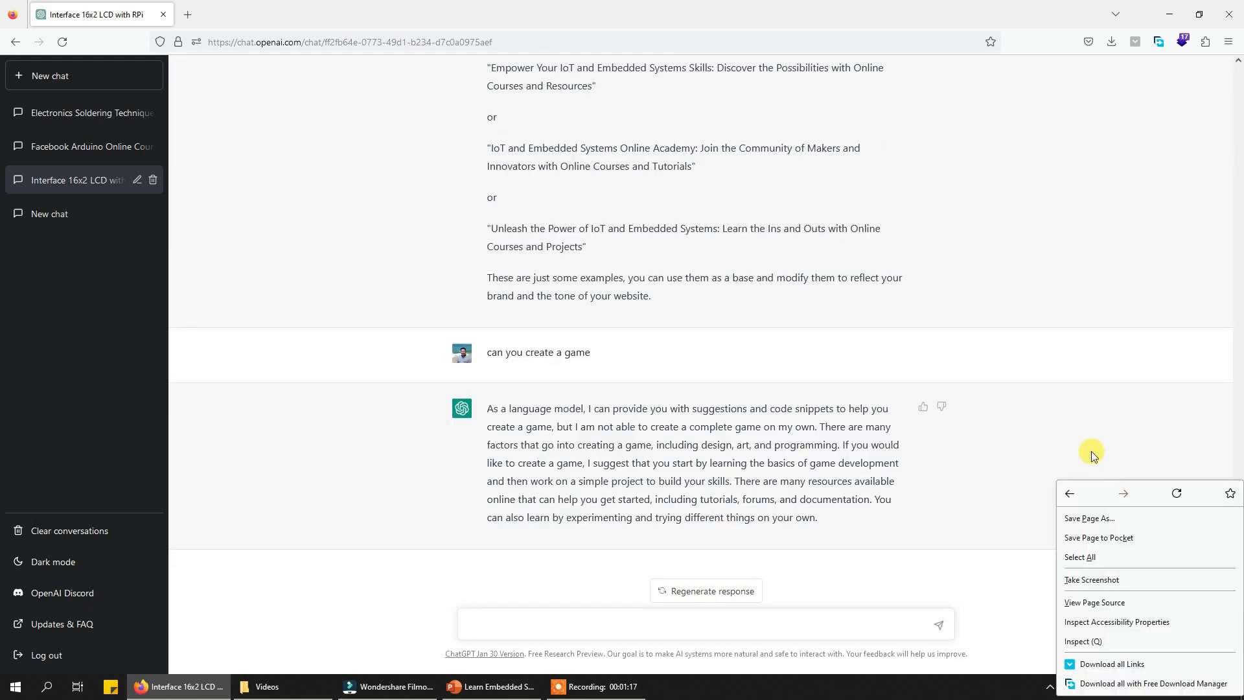
Step: Review the older 'New chat' conversation and request its deletion
{"action": "left_click", "coordinate": [49, 214]}
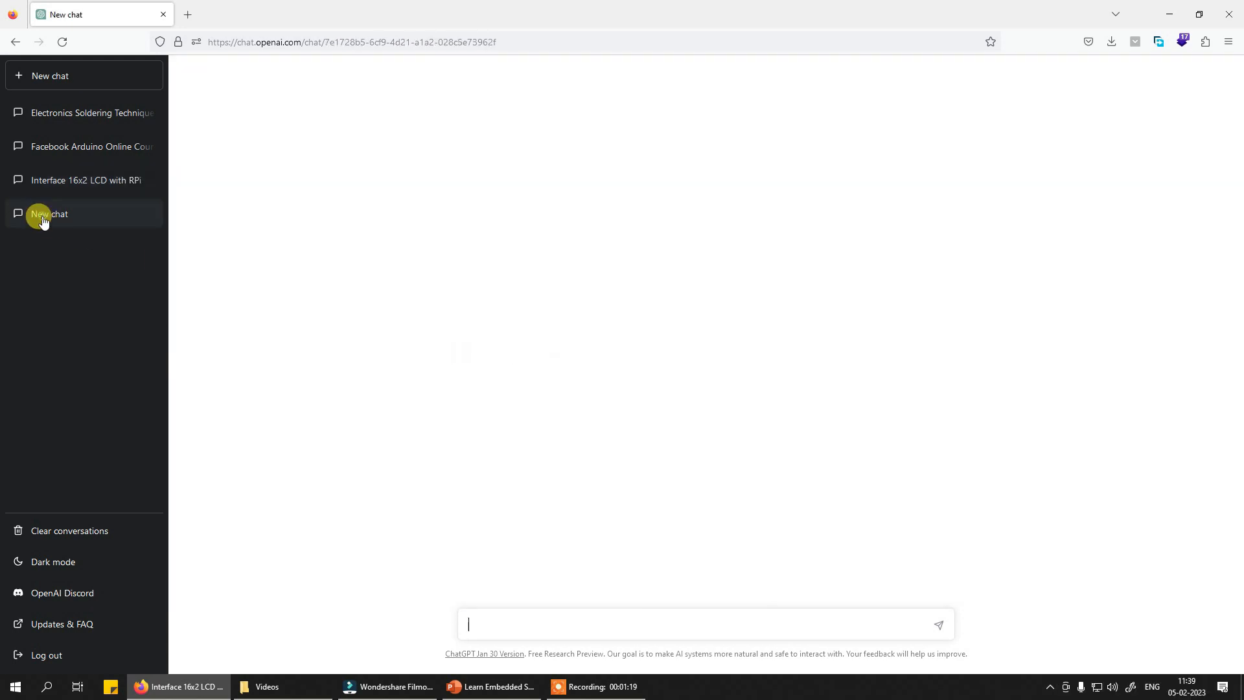
{"action": "left_click", "coordinate": [49, 214]}
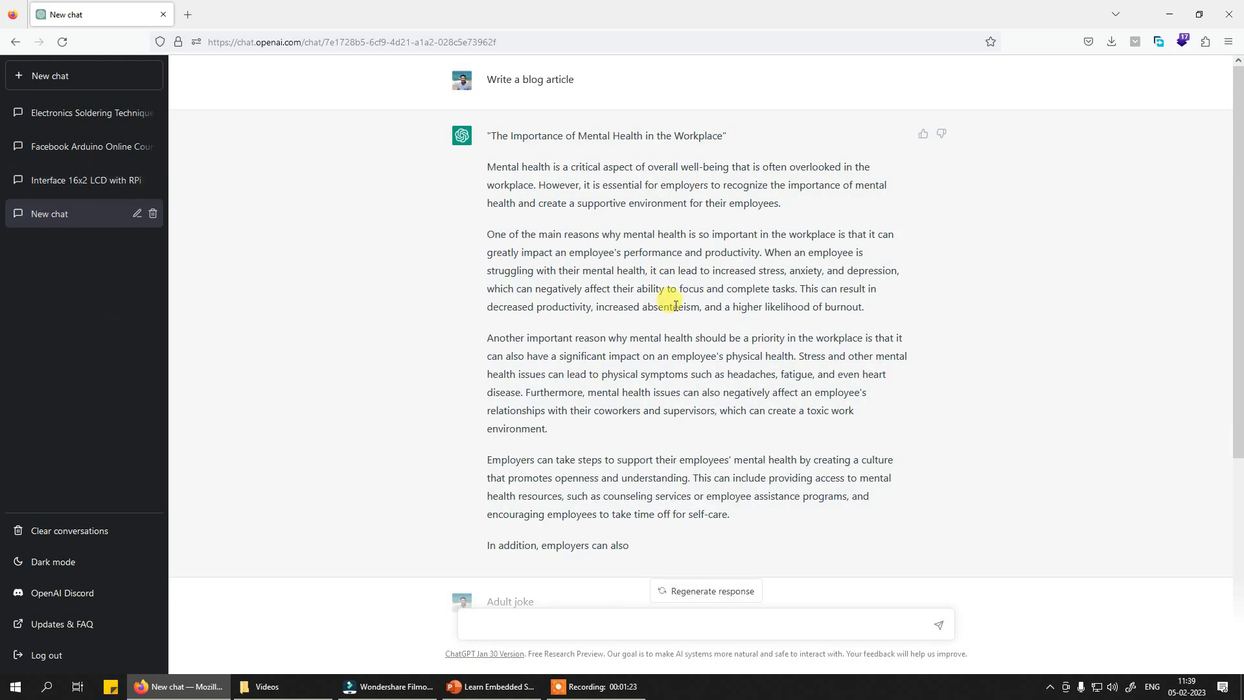
{"action": "scroll", "scroll_direction": "down", "scroll_amount": 3}
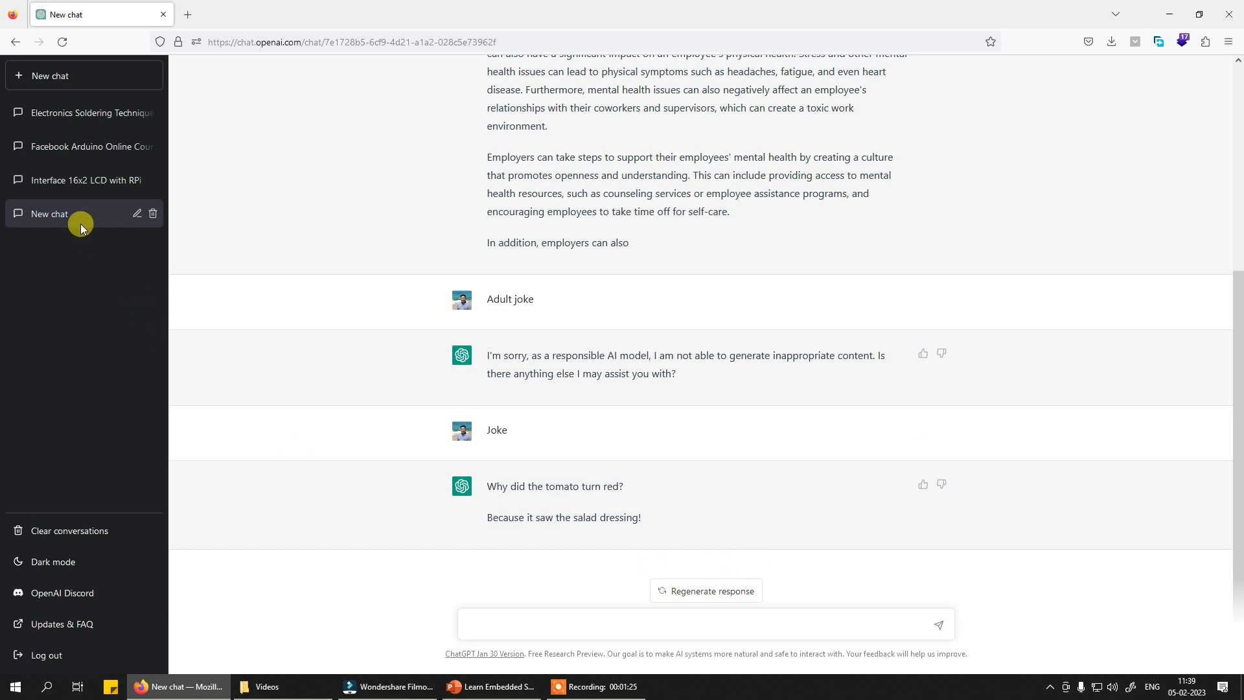
{"action": "left_click", "coordinate": [136, 214]}
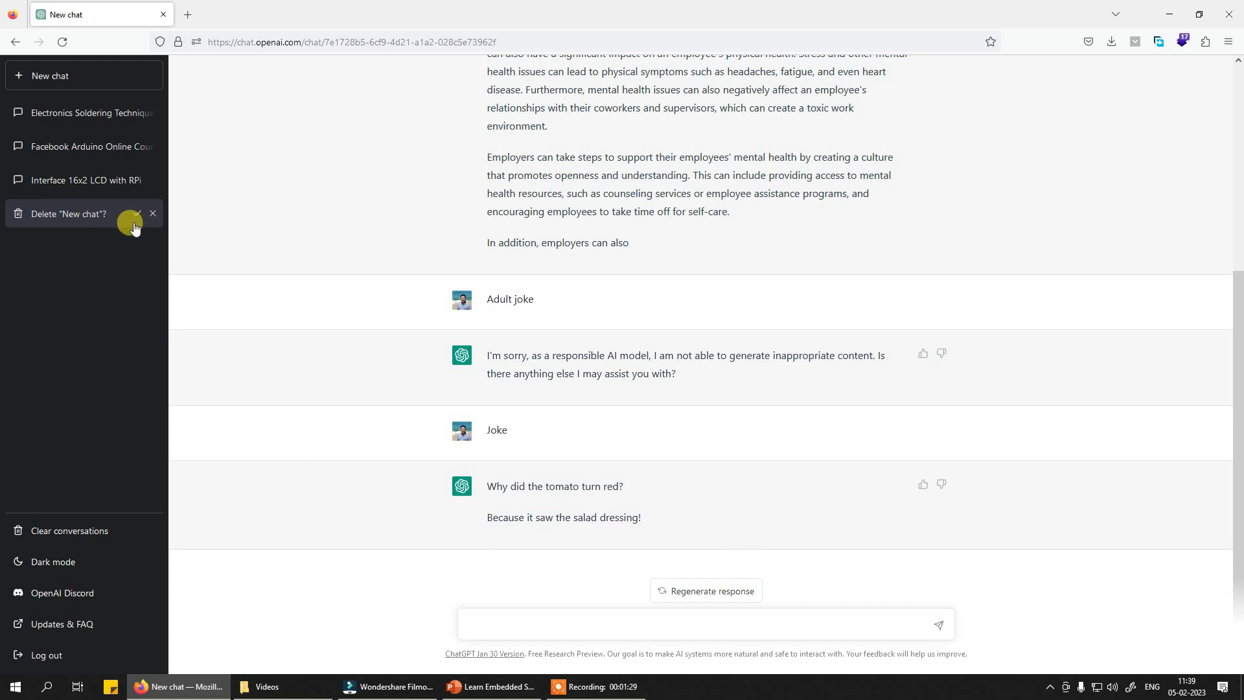
Step: Confirm deleting the 'New chat' conversation and focus the message box
{"action": "left_click", "coordinate": [134, 214]}
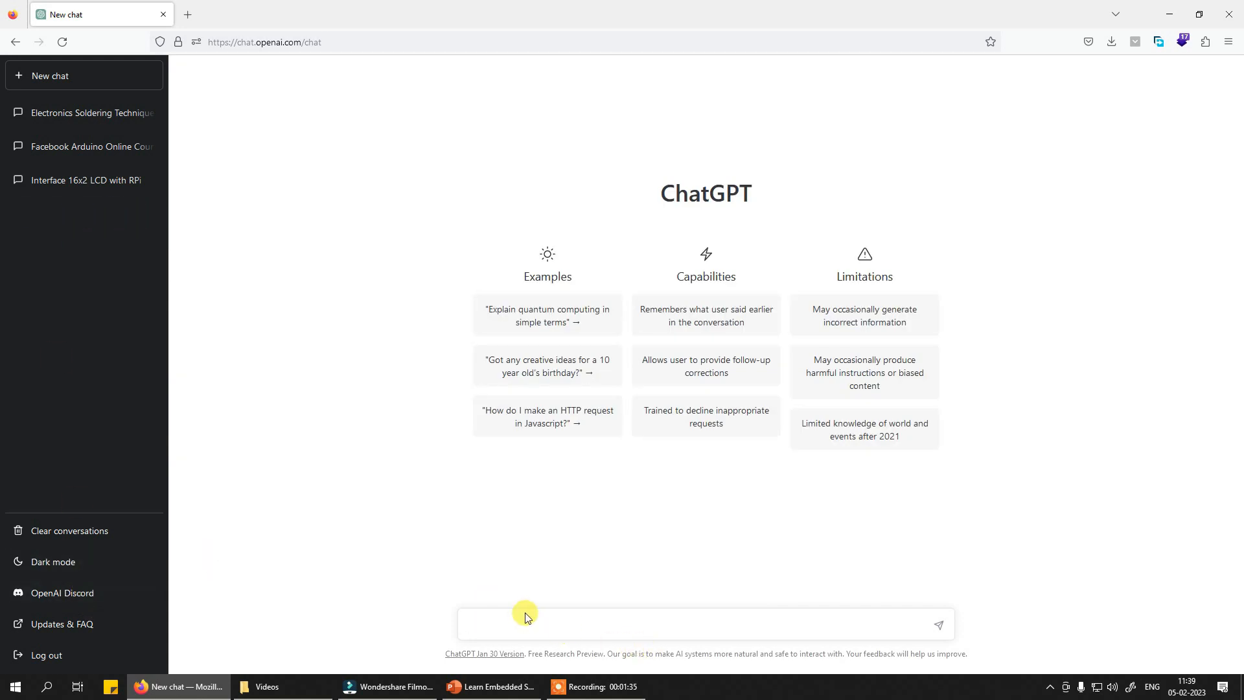
{"action": "left_click", "coordinate": [699, 623]}
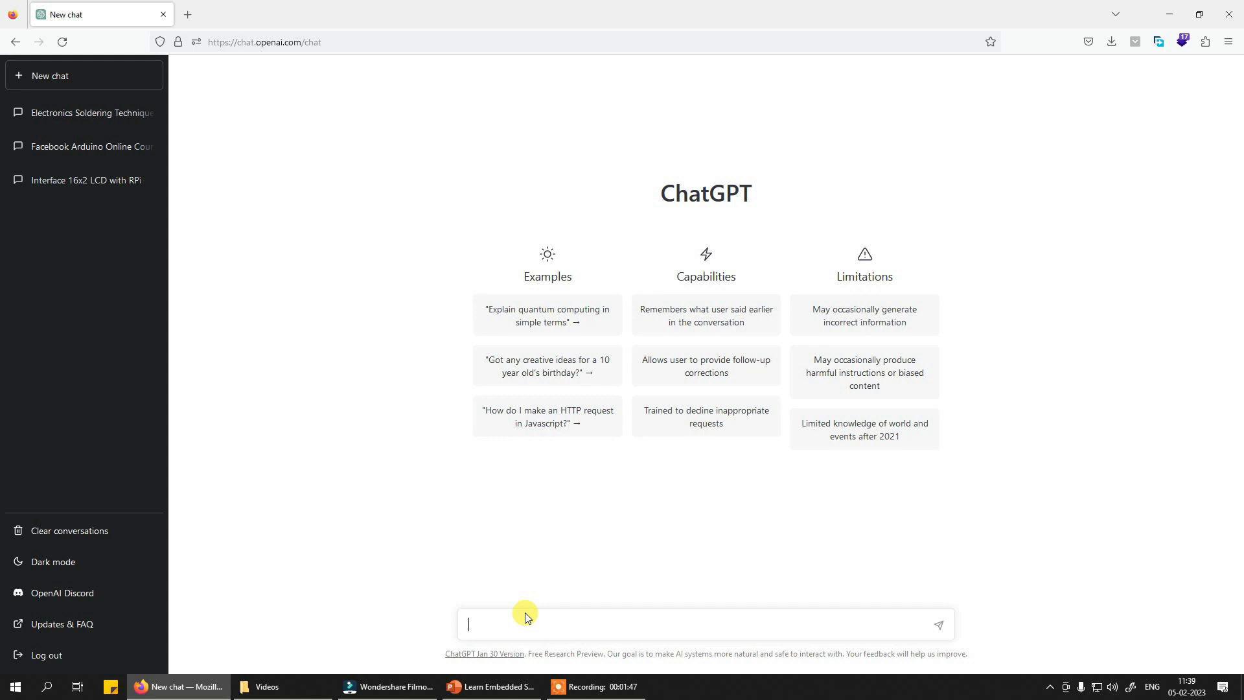
Step: Ask for an Arduino program interfacing the LM35 temperature sensor using ADC, noting the 0.01 factor
{"action": "type", "text": "write an arduino program to"}
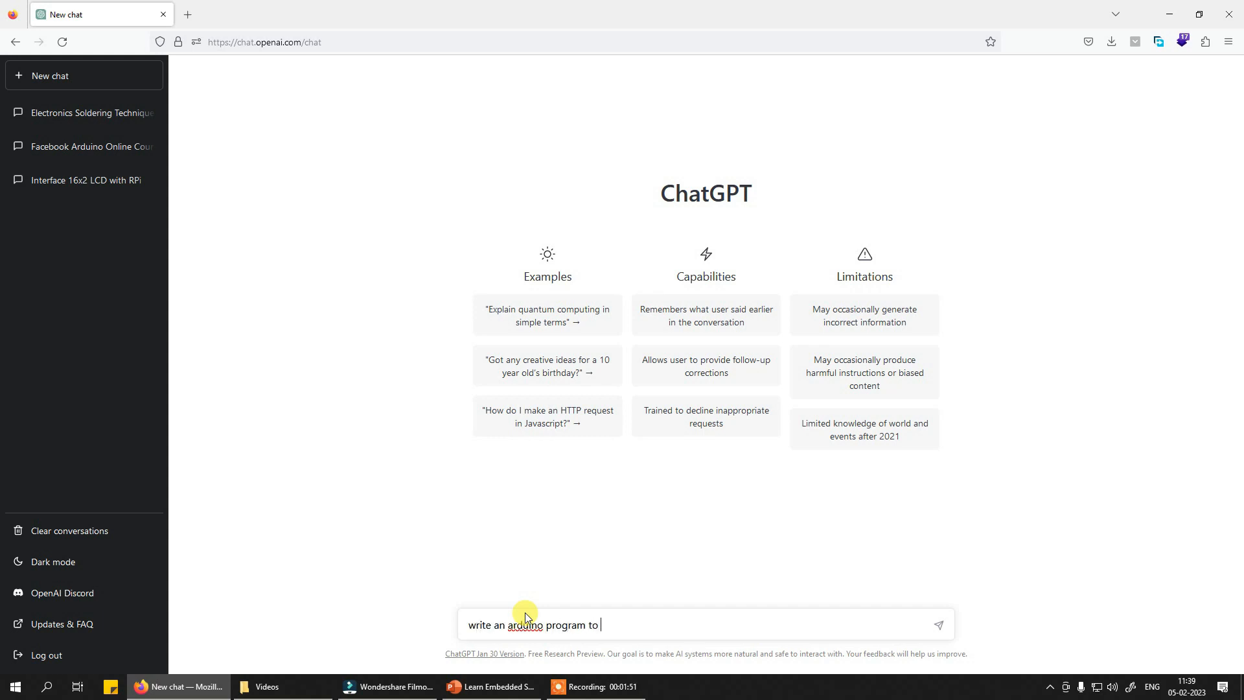
{"action": "type", "text": "interface"}
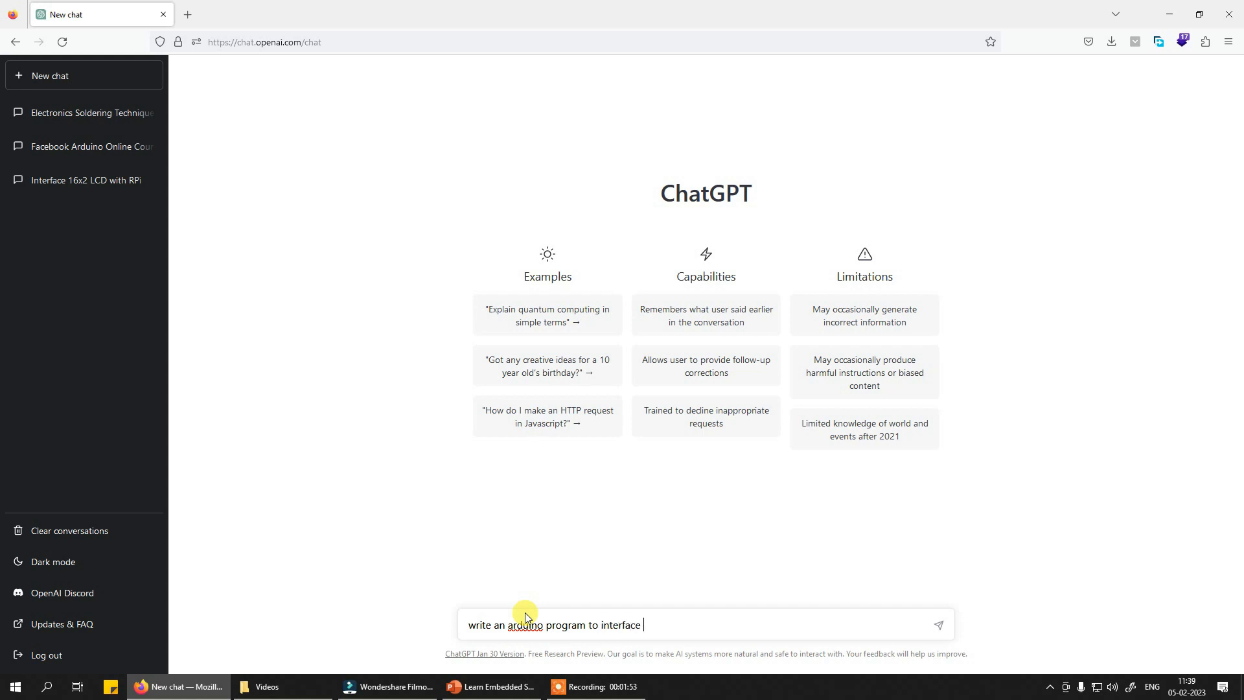
{"action": "type", "text": "LM35 tem"}
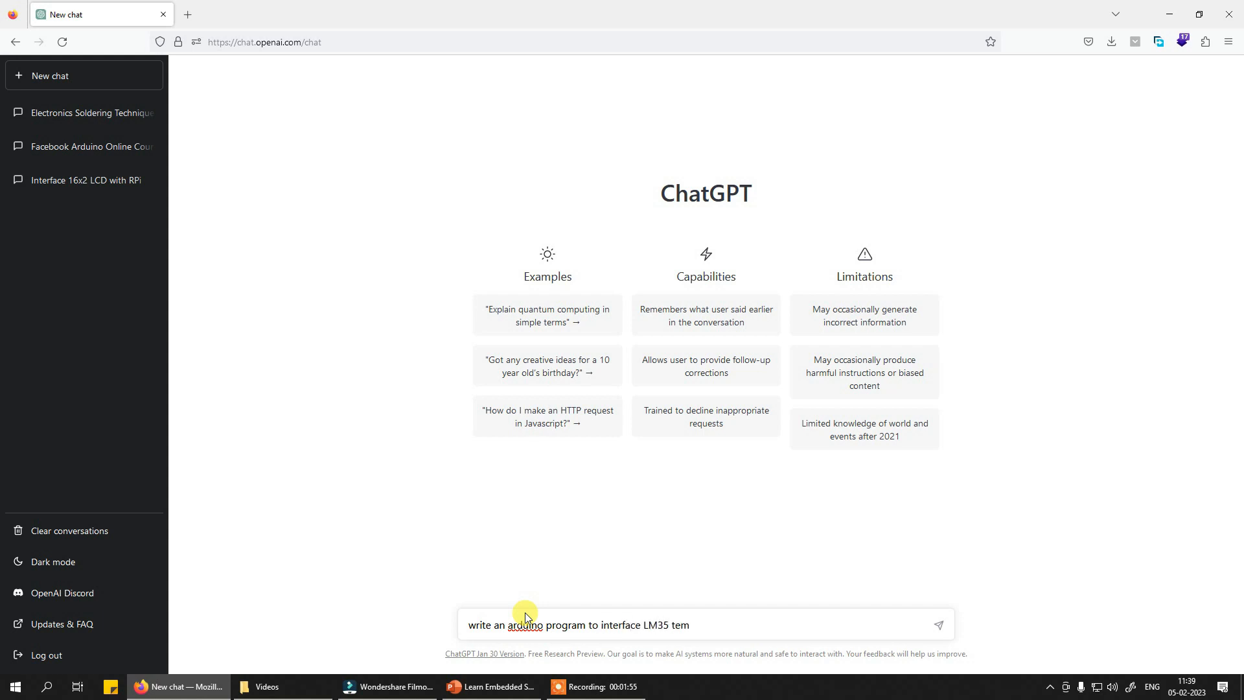
{"action": "type", "text": "perature sensor"}
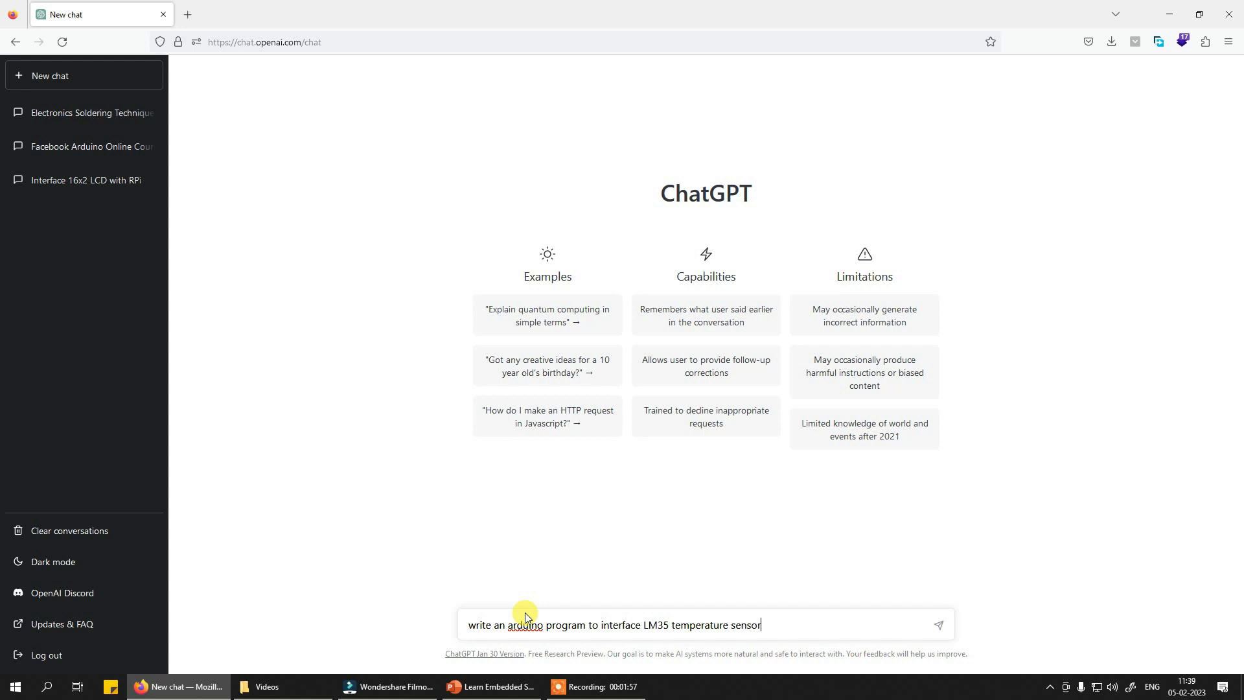
{"action": "type", "text": "using ADC"}
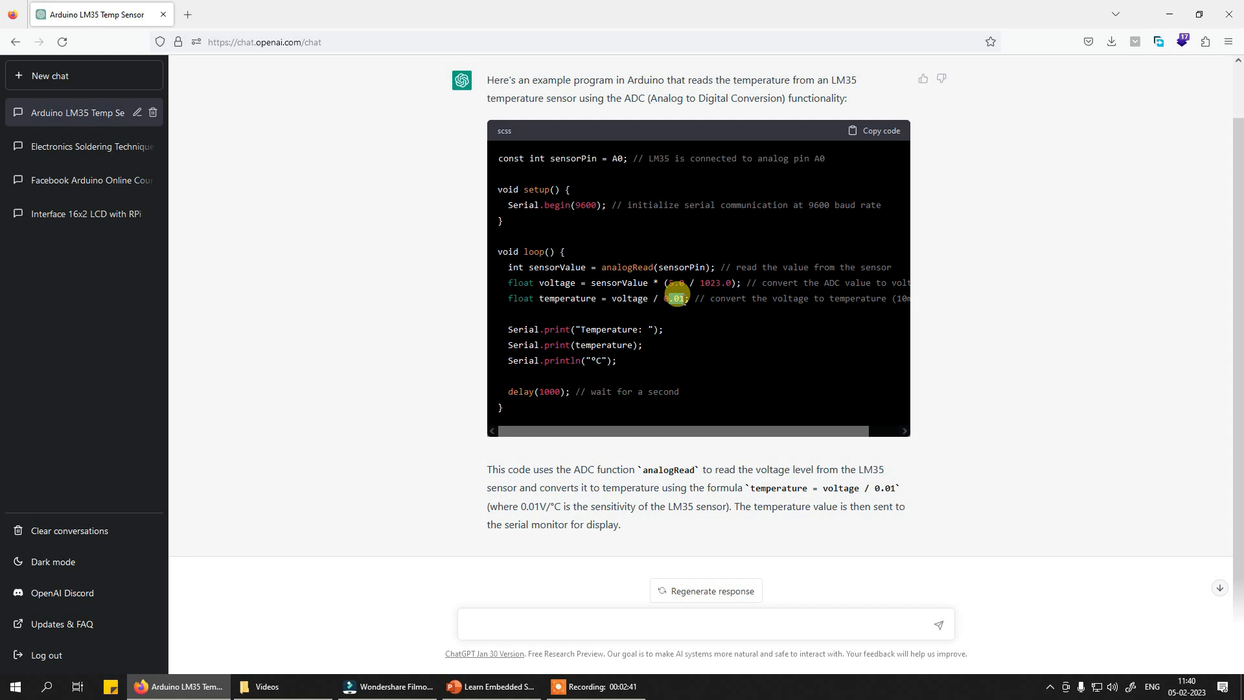
{"action": "double_click", "coordinate": [609, 329]}
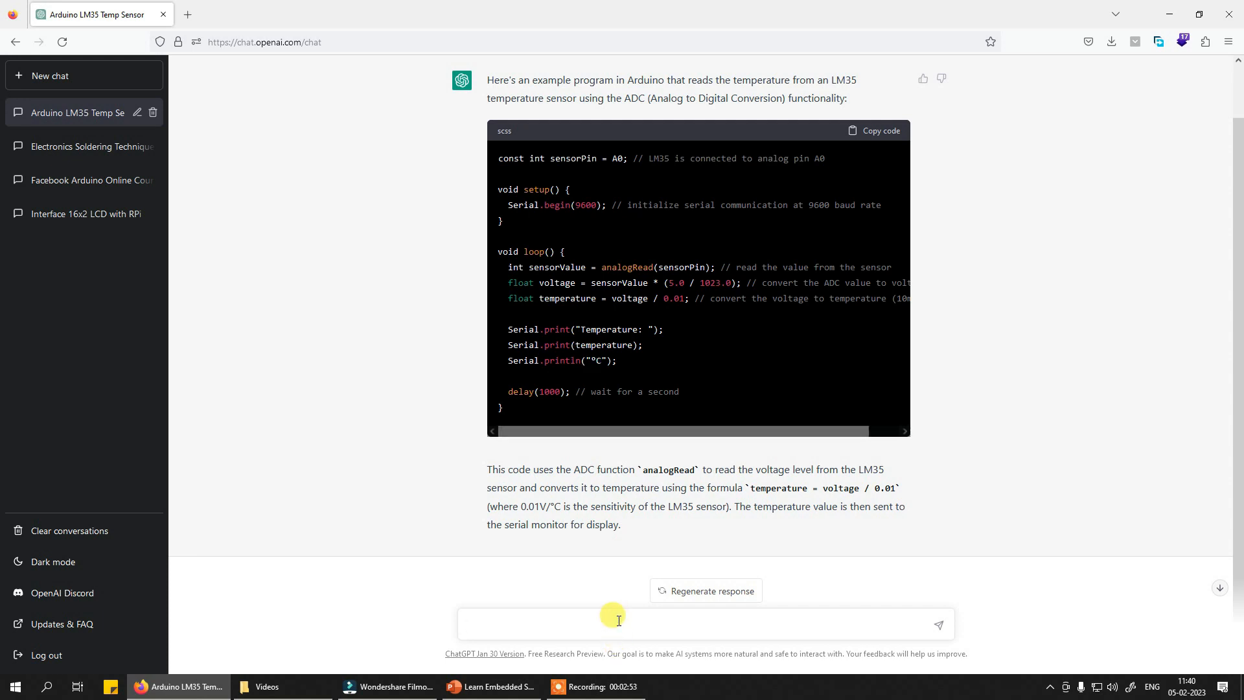
Step: Ask for an Arduino program sending the LM35 temperature as SMS through a SIM900 module
{"action": "left_click", "coordinate": [618, 623]}
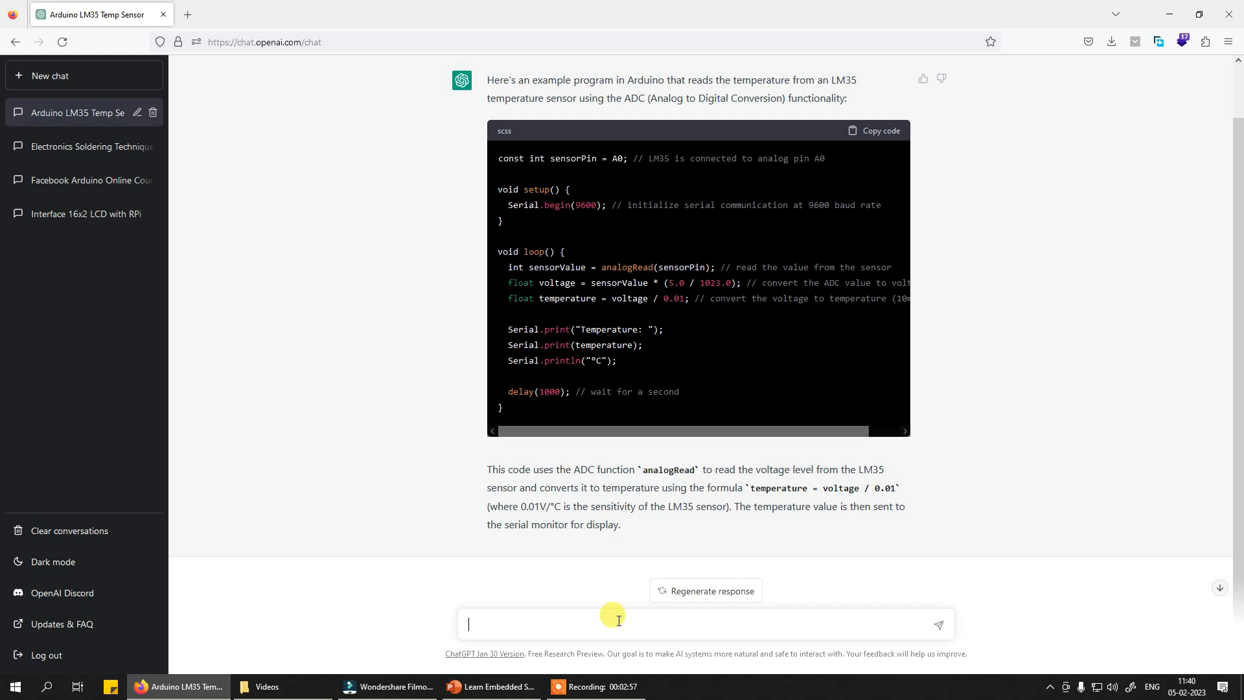
{"action": "type", "text": "w"}
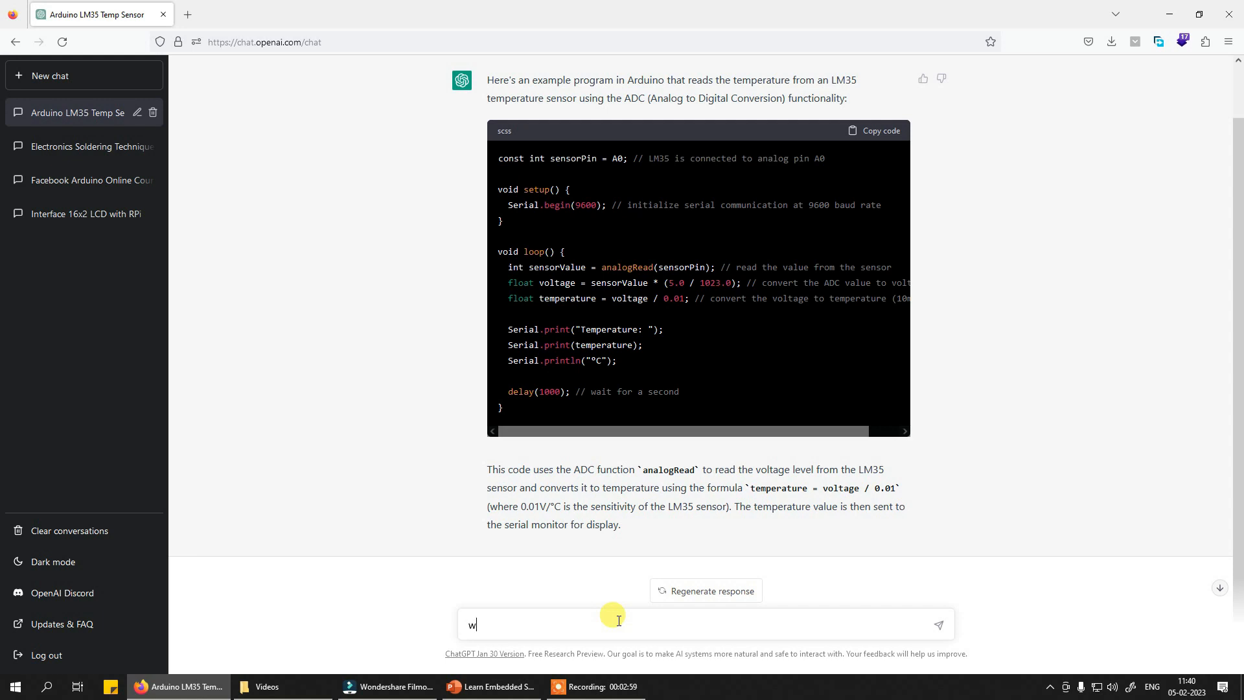
{"action": "type", "text": "rite an arduino"}
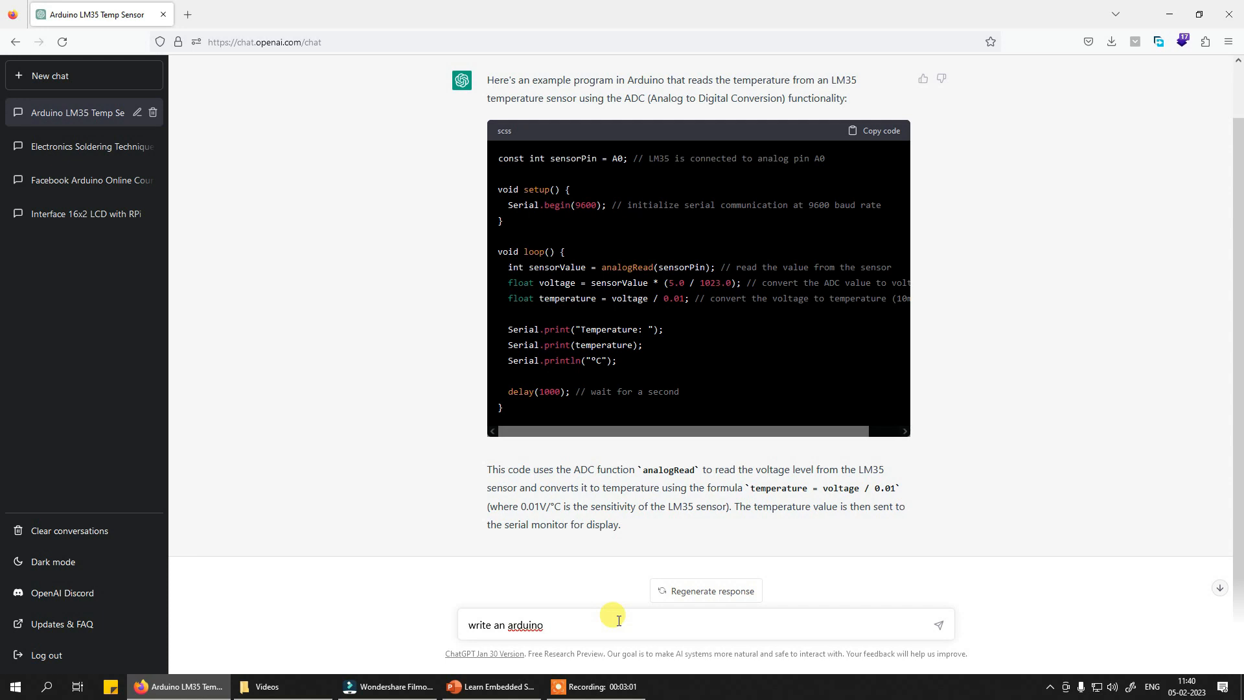
{"action": "type", "text": "program to send"}
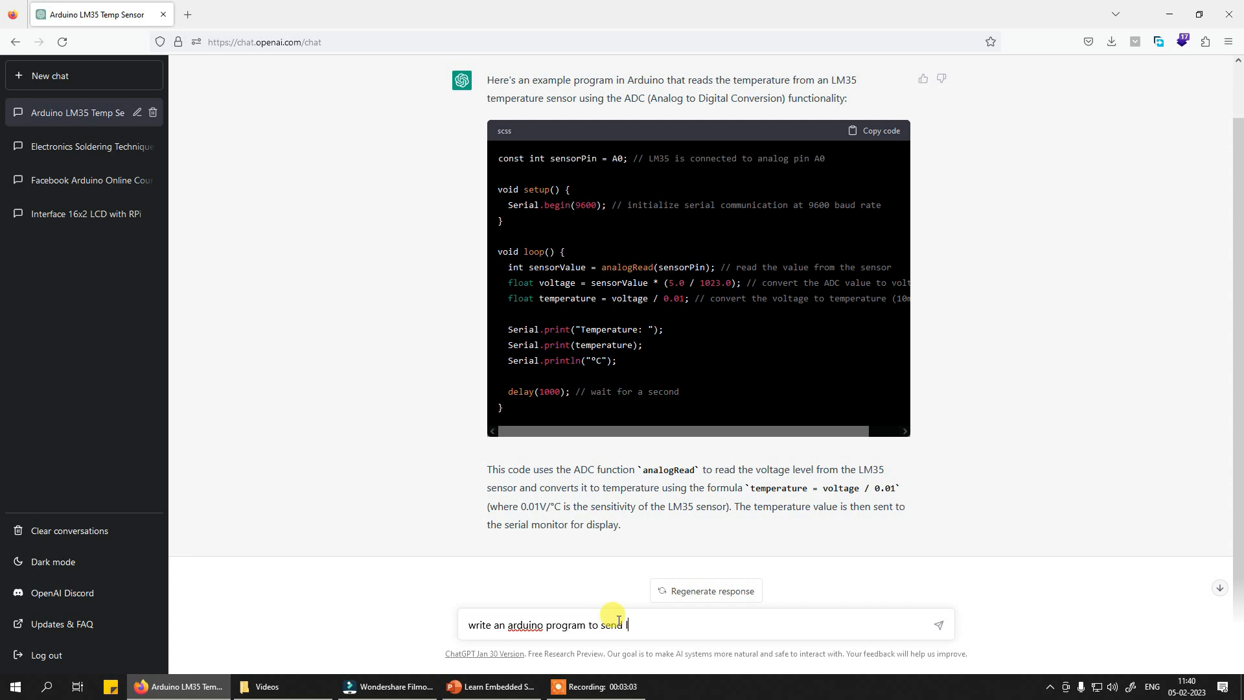
{"action": "type", "text": "lm35 temperature sensor value as sms using sim90"}
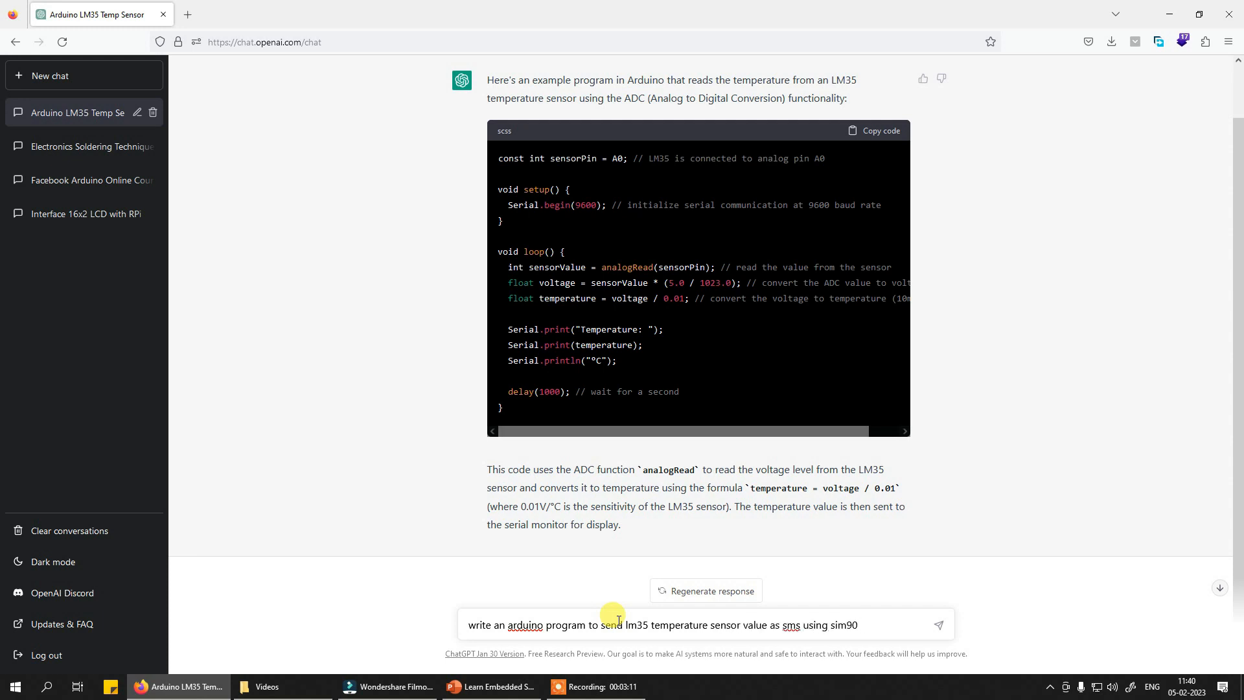
{"action": "left_click", "coordinate": [938, 625]}
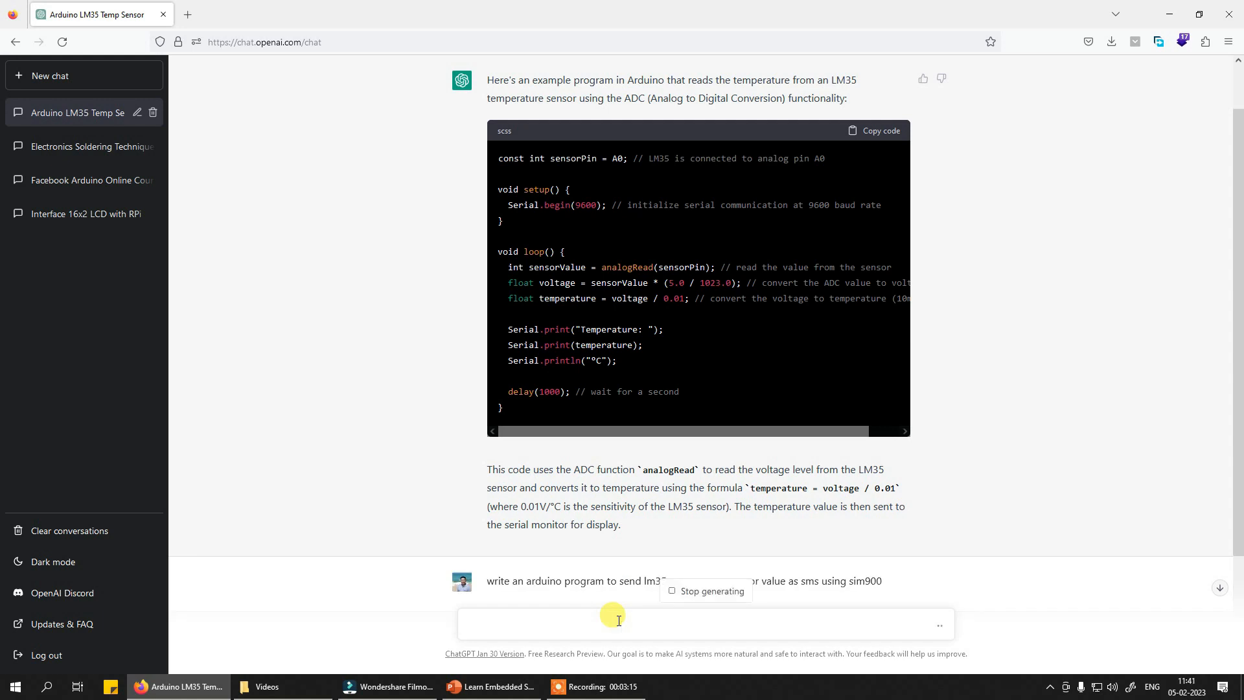
Step: Scroll through the generated SIM900 SMS program and its explanation
{"action": "left_click", "coordinate": [620, 623]}
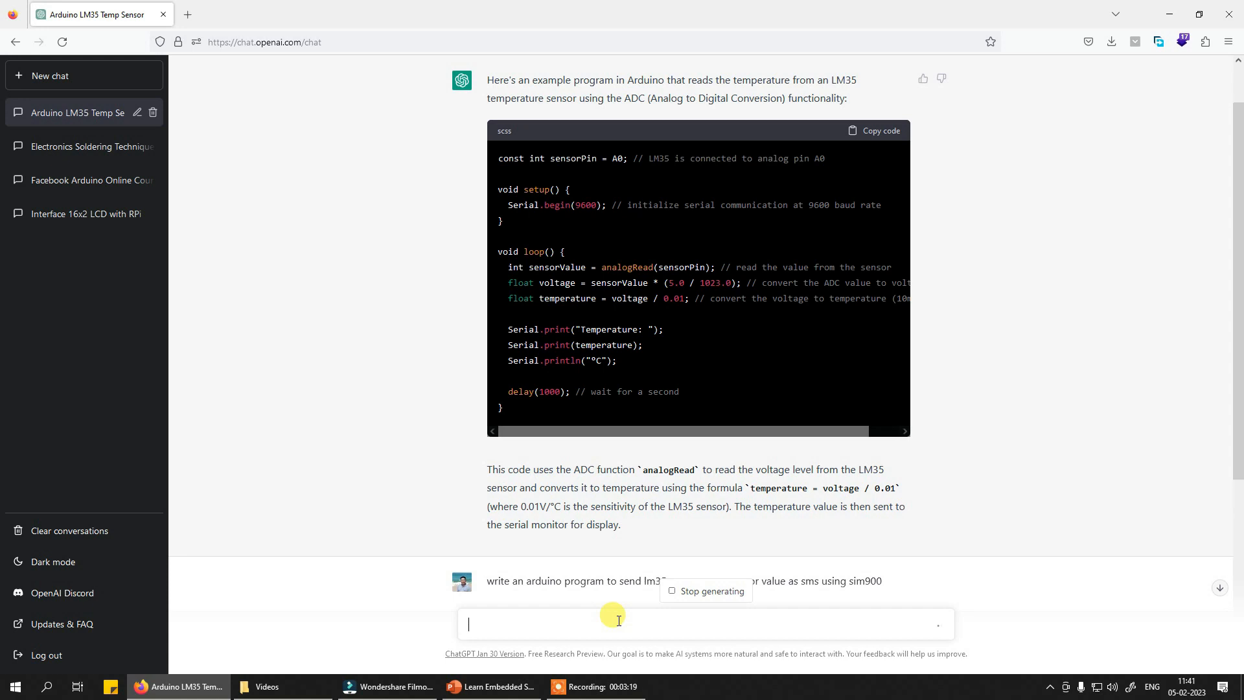
{"action": "scroll", "scroll_direction": "down", "scroll_amount": 3}
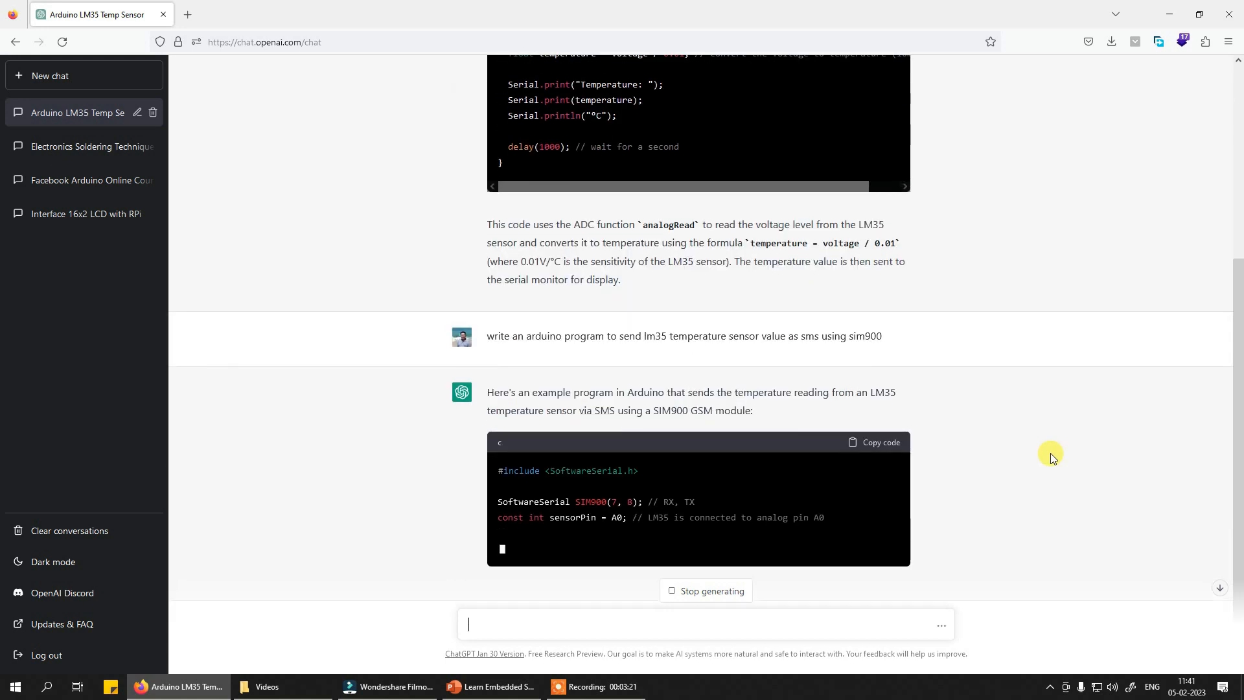
{"action": "scroll", "scroll_direction": "down", "scroll_amount": 3}
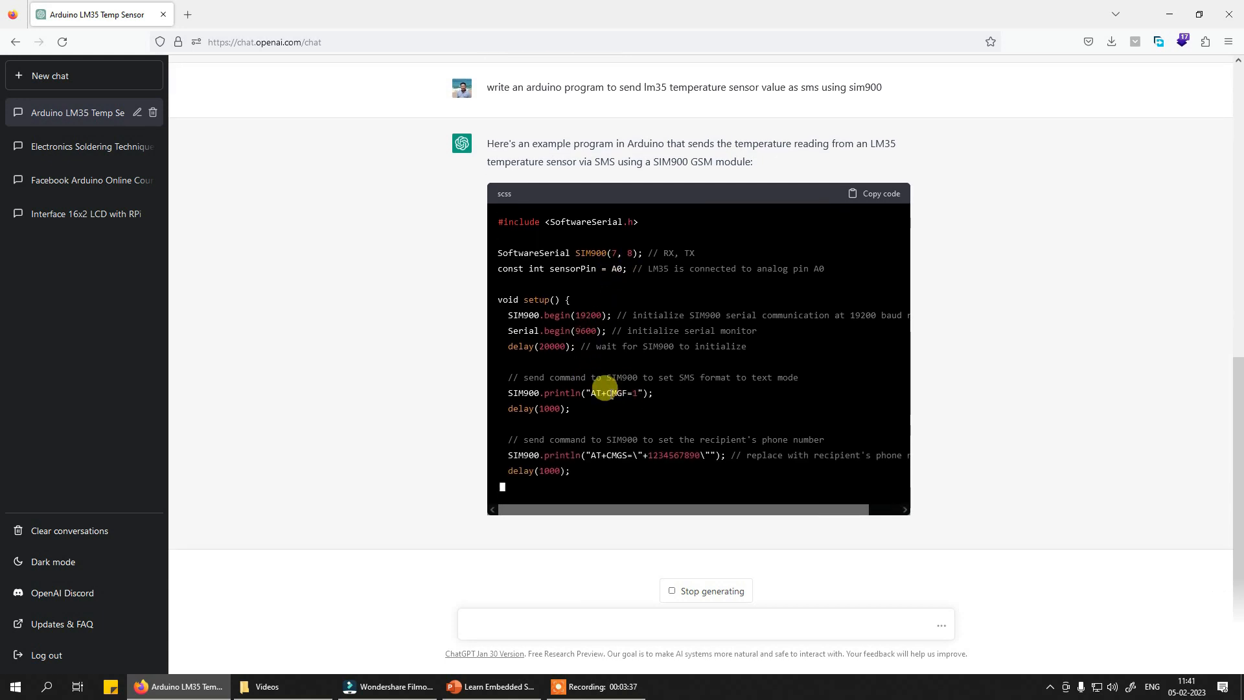
{"action": "scroll", "scroll_direction": "down", "scroll_amount": 3}
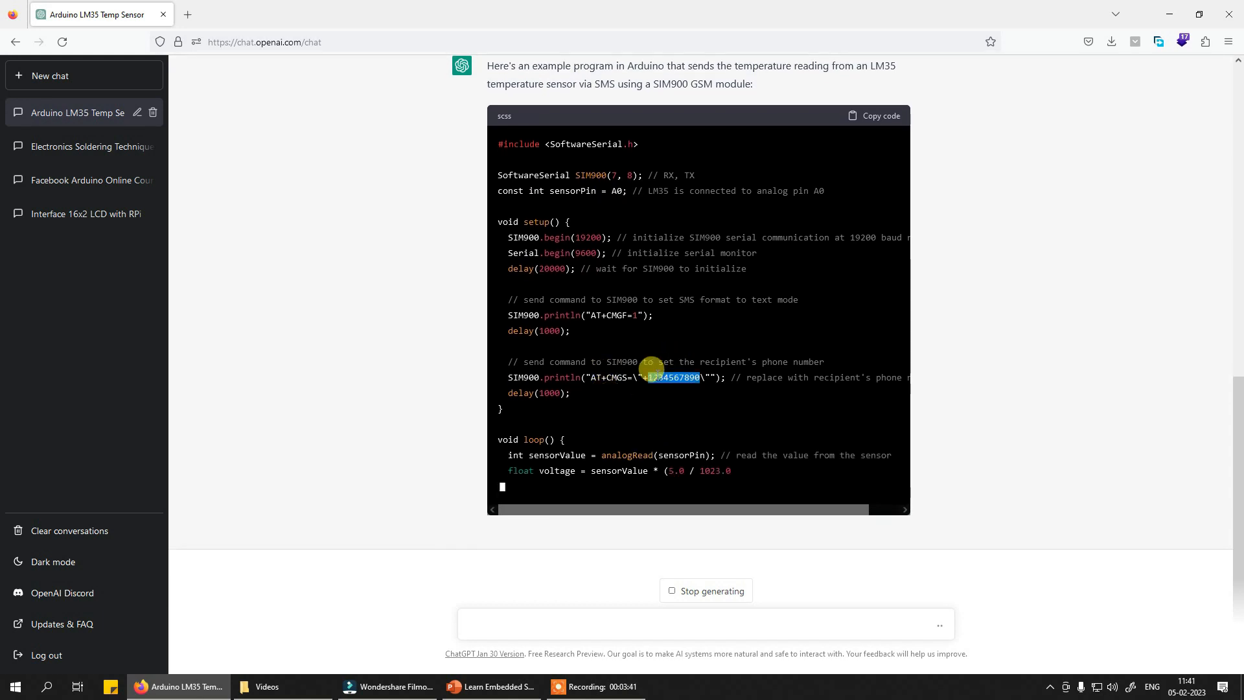
{"action": "scroll", "scroll_direction": "down", "scroll_amount": 3}
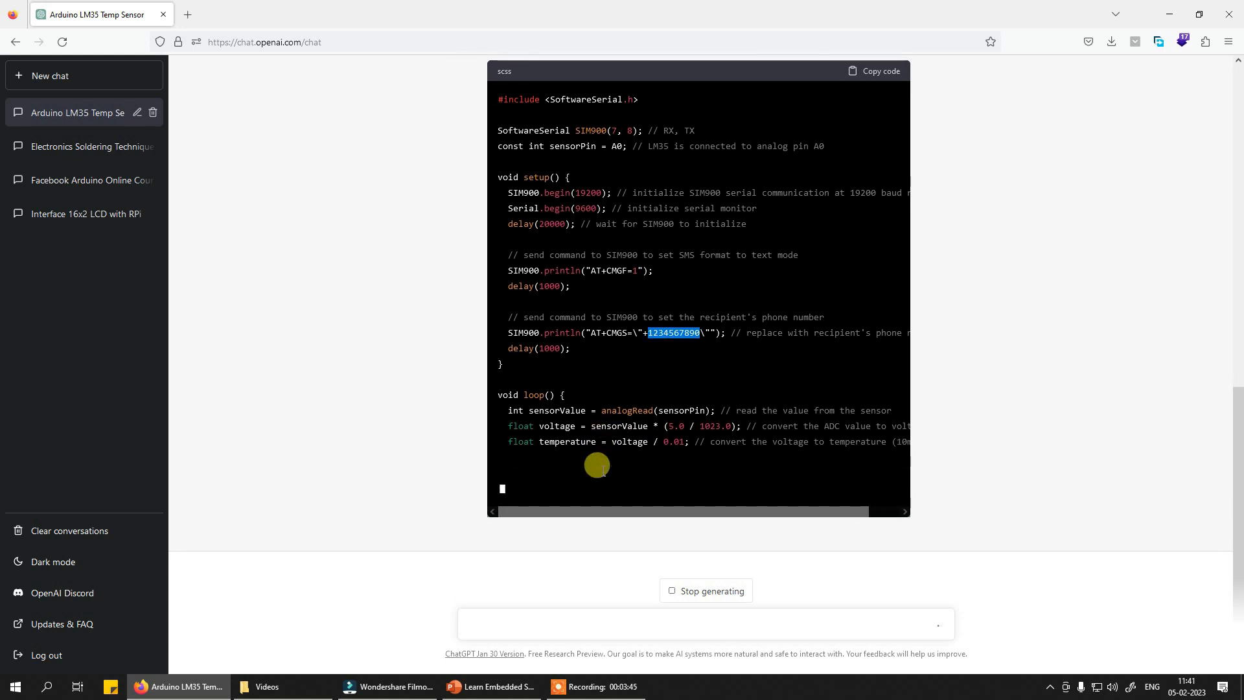
{"action": "scroll", "scroll_direction": "down", "scroll_amount": 3}
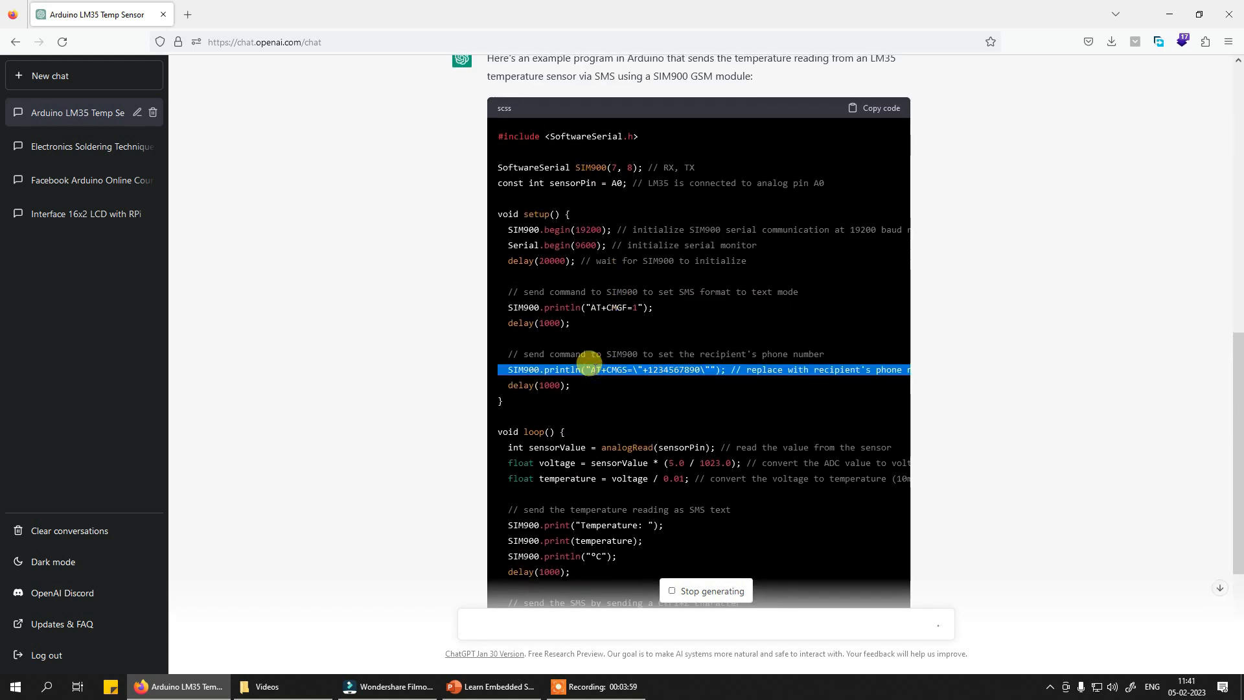
{"action": "scroll", "scroll_direction": "down", "scroll_amount": 3}
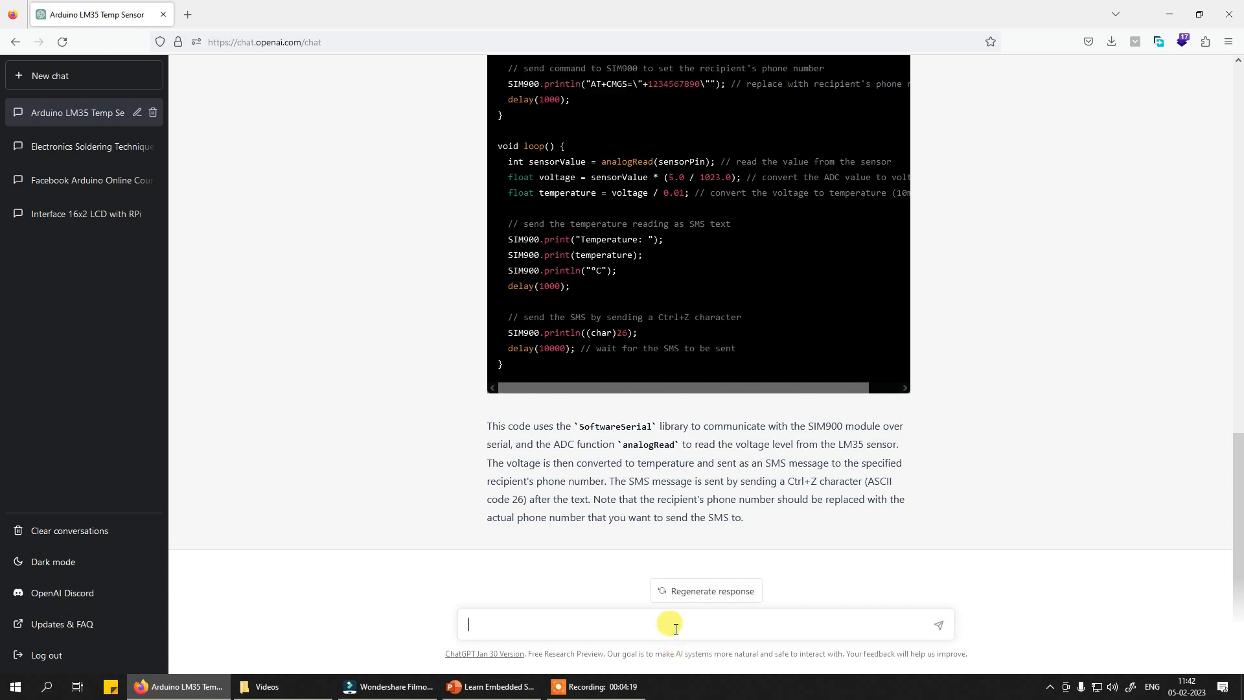
Step: Ask for an Arduino program logging LM35 readings to a memory card with date and time
{"action": "type", "text": "write an r"}
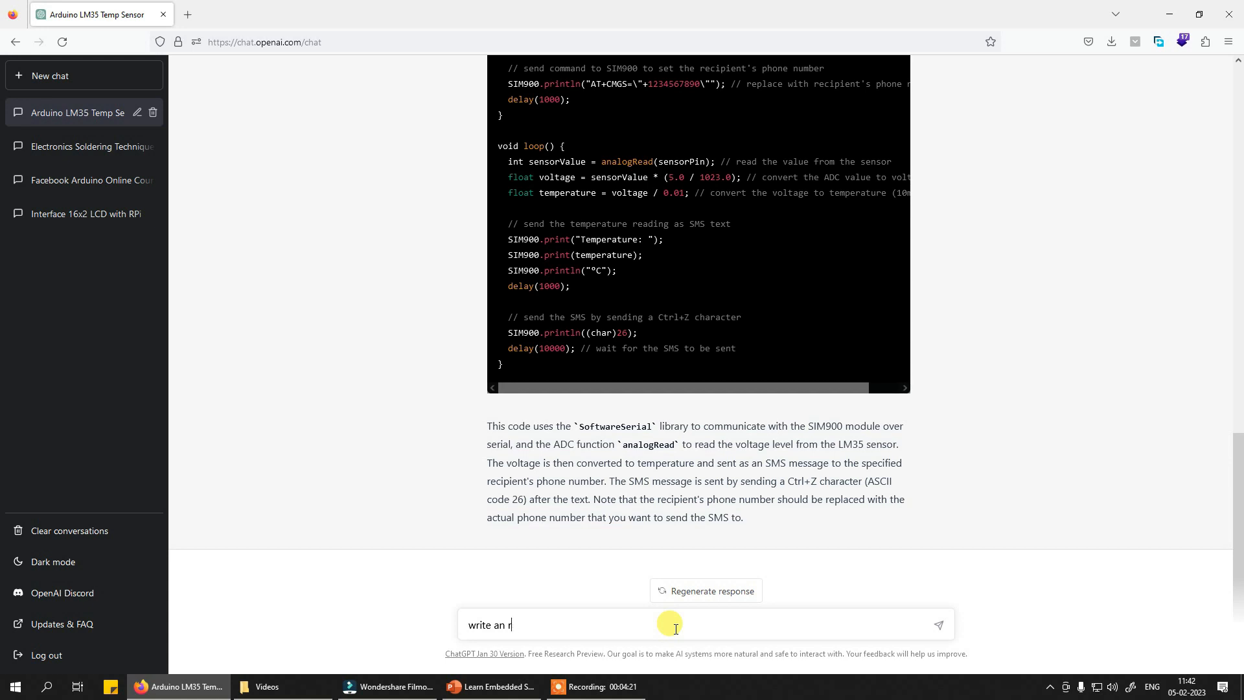
{"action": "type", "text": "arduino program t"}
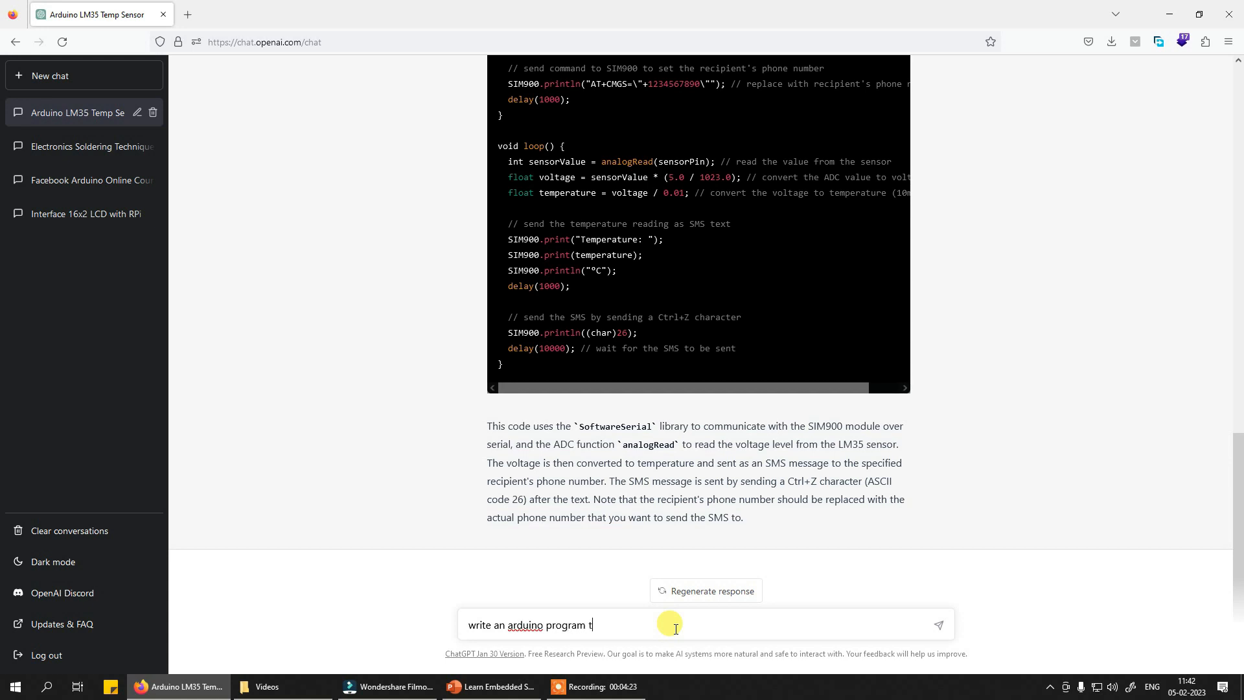
{"action": "type", "text": "o read lm35 values and create a data log on mem"}
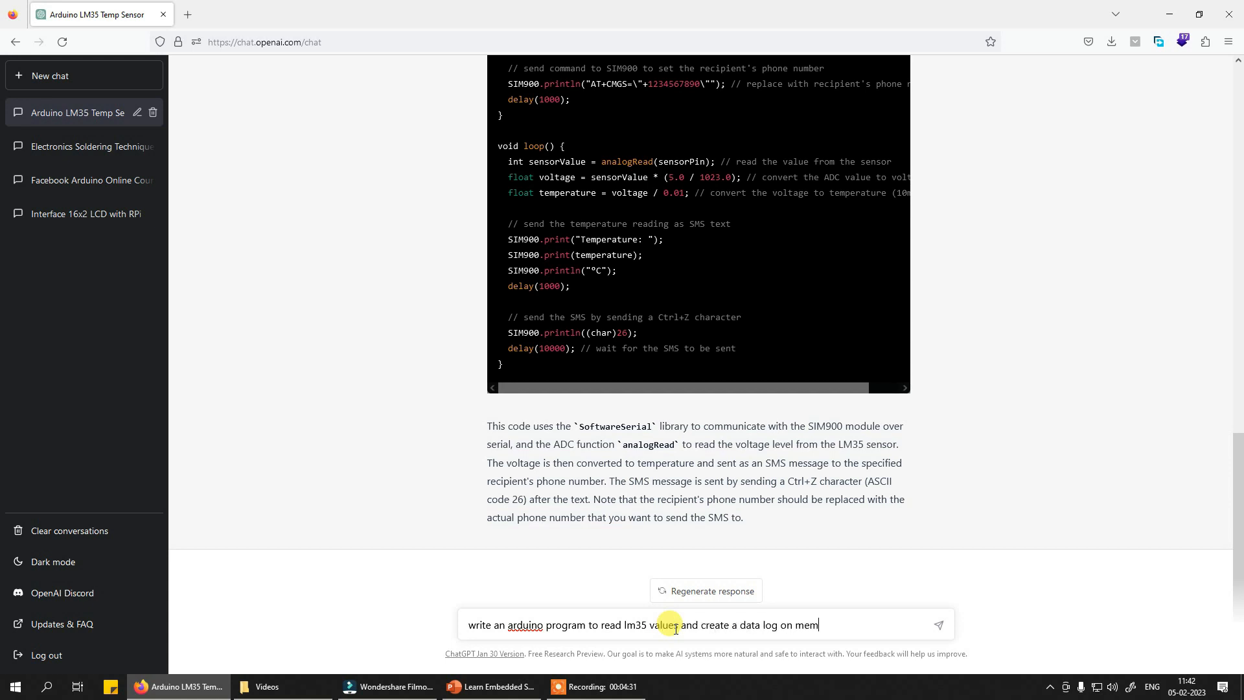
{"action": "type", "text": "ory card"}
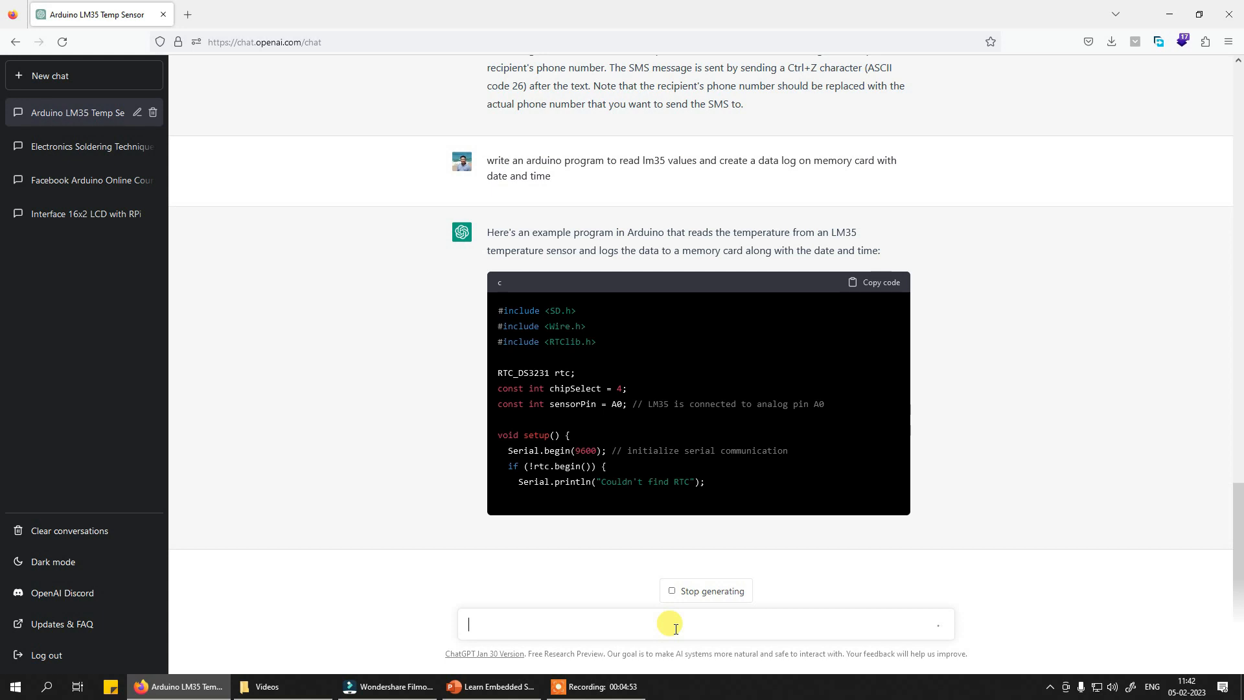
Step: Scroll through the generated SD/RTC datalog.txt logging program and its explanation
{"action": "scroll", "scroll_direction": "down", "scroll_amount": 3}
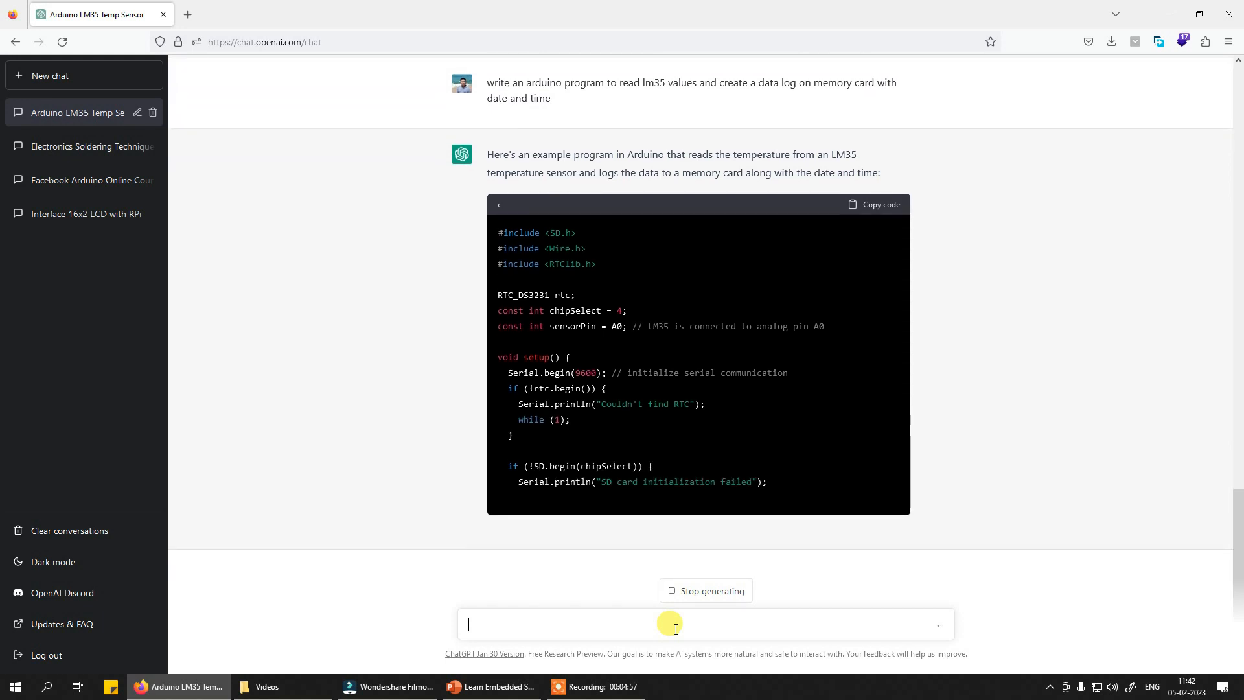
{"action": "scroll", "scroll_direction": "down", "scroll_amount": 3}
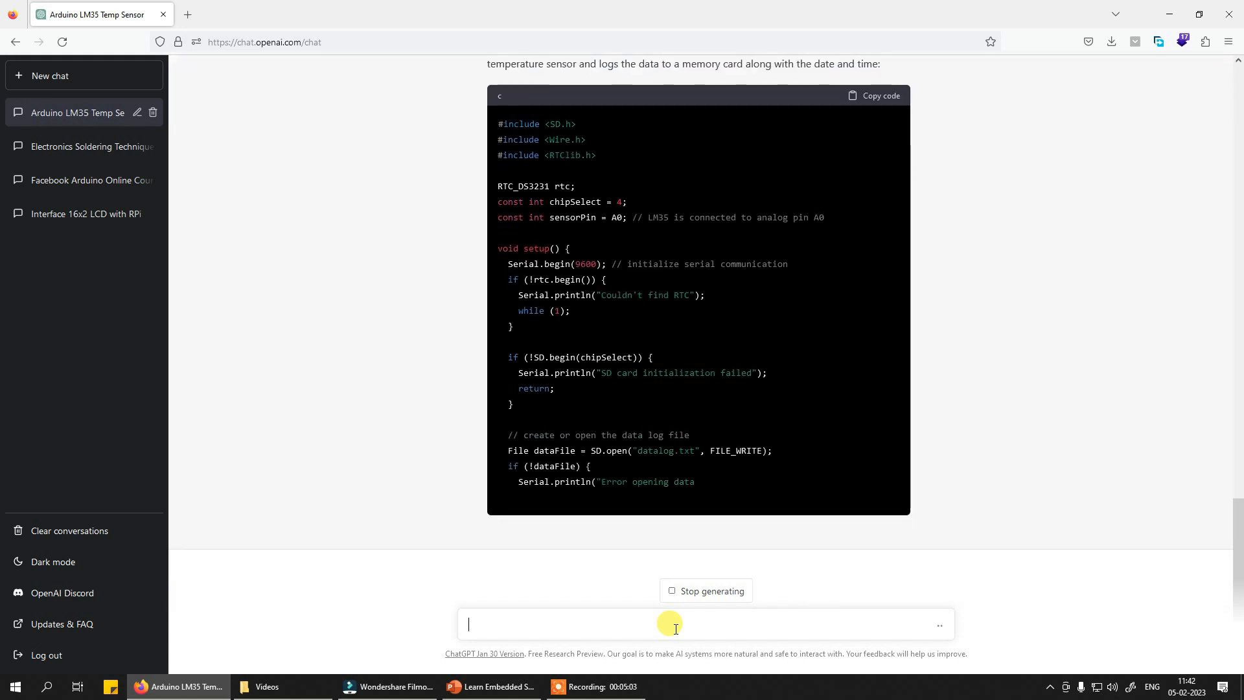
{"action": "scroll", "scroll_direction": "down", "scroll_amount": 3}
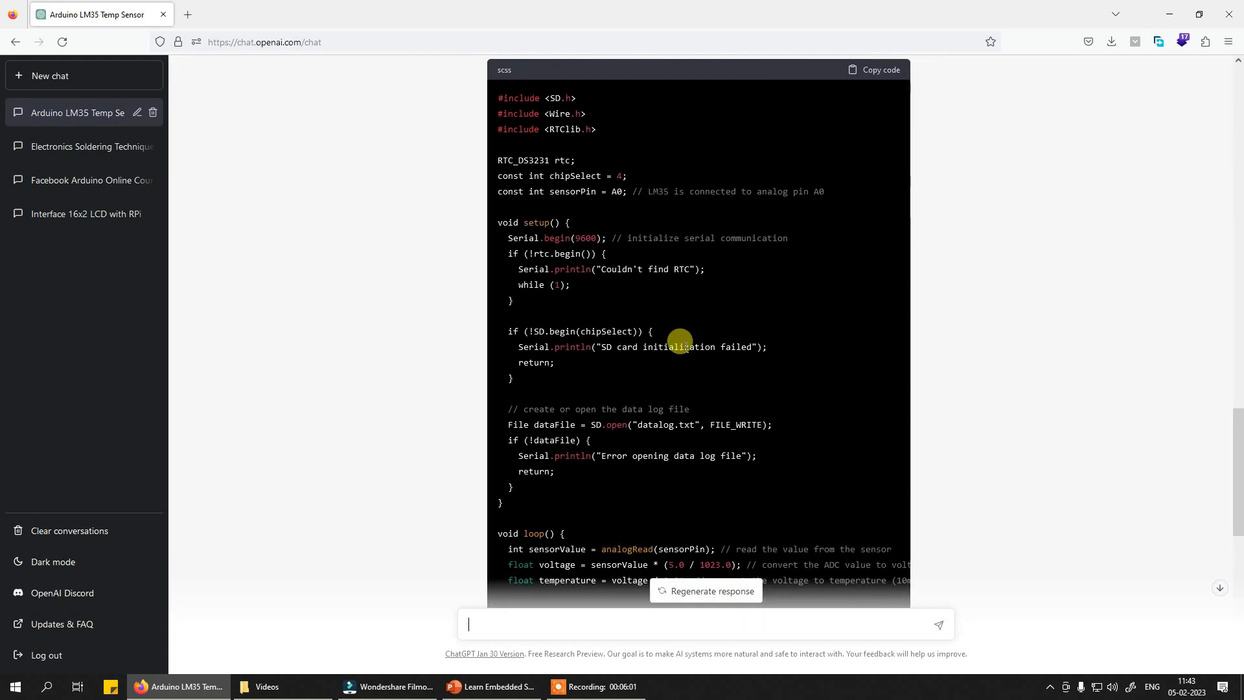
{"action": "scroll", "scroll_direction": "down", "scroll_amount": 3}
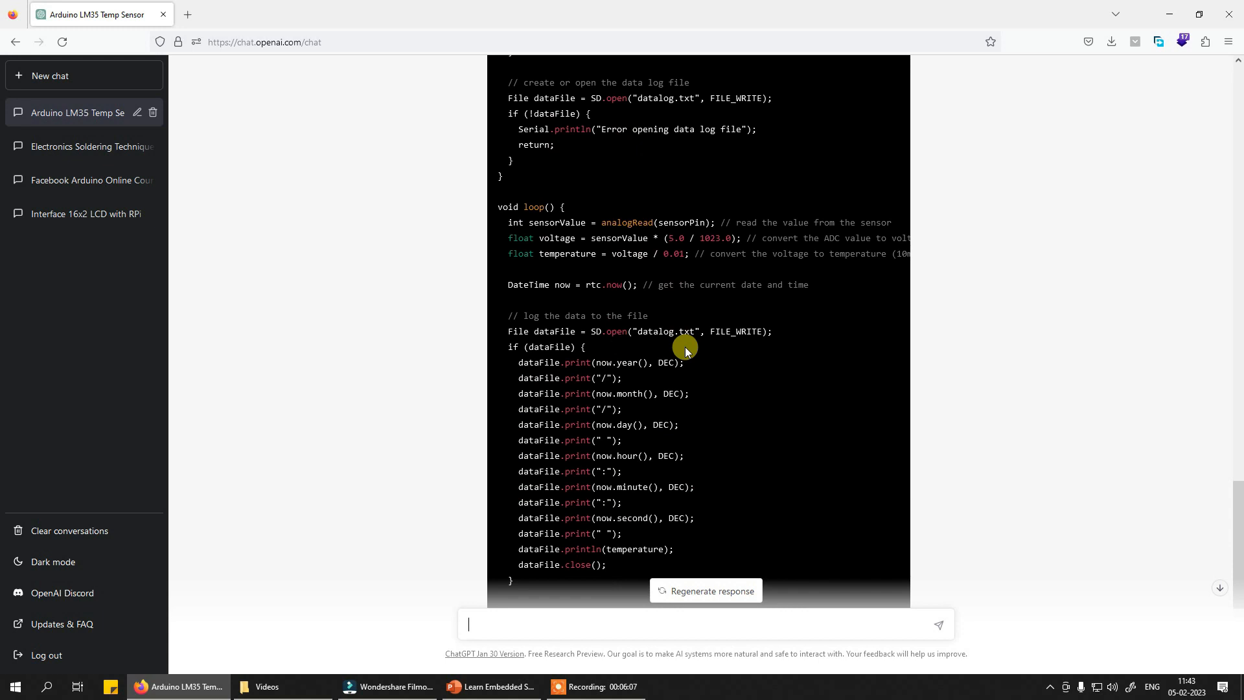
{"action": "scroll", "scroll_direction": "down", "scroll_amount": 3}
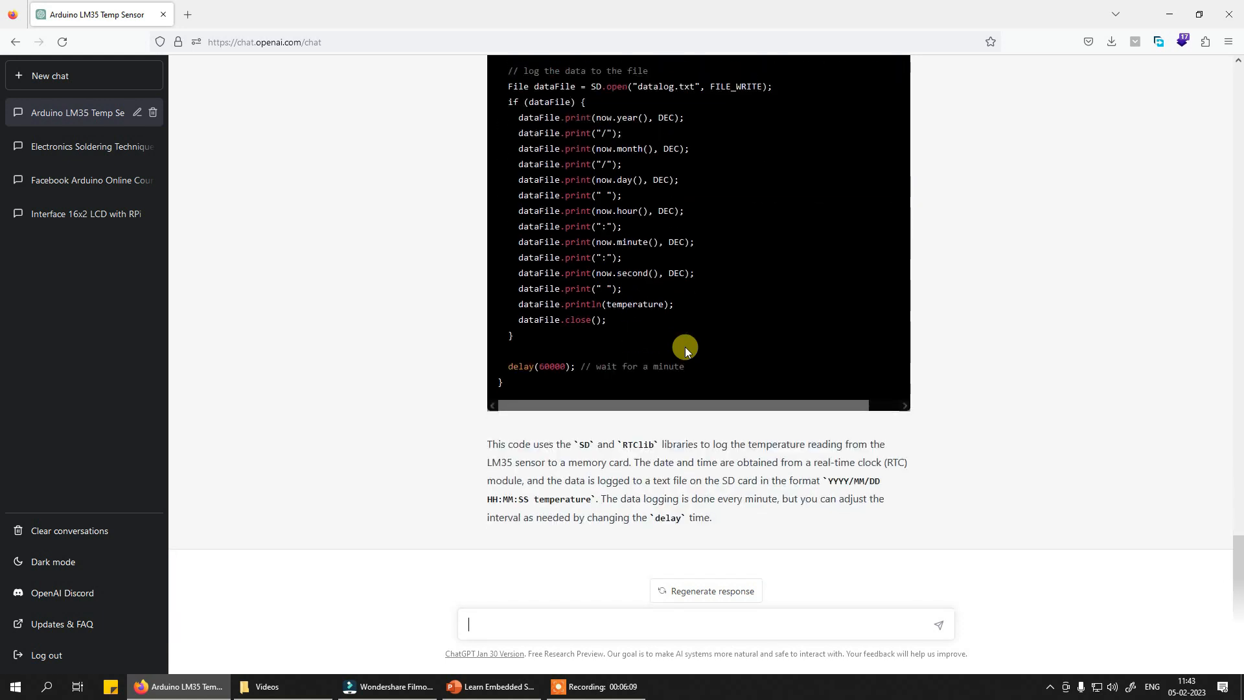